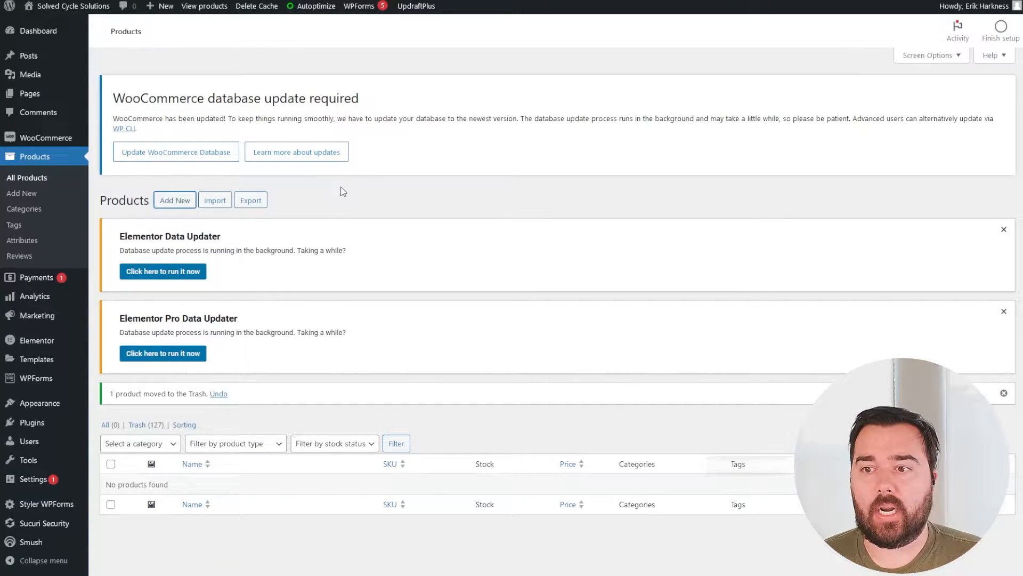
# - Add a new product named 'Funny Shirt' with the description 'It's Funny!'
pyautogui.click(174, 199)
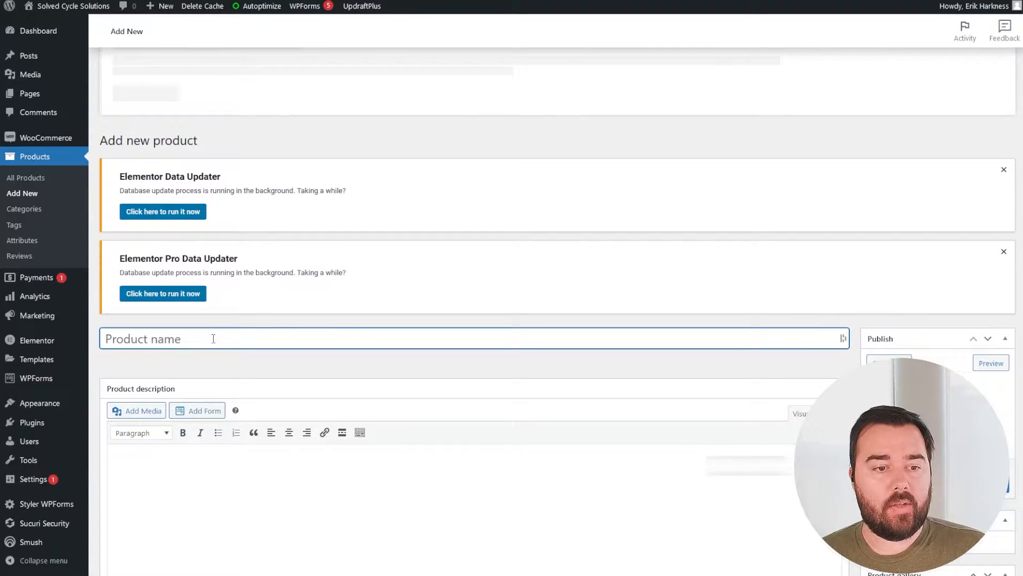
pyautogui.write('Funny')
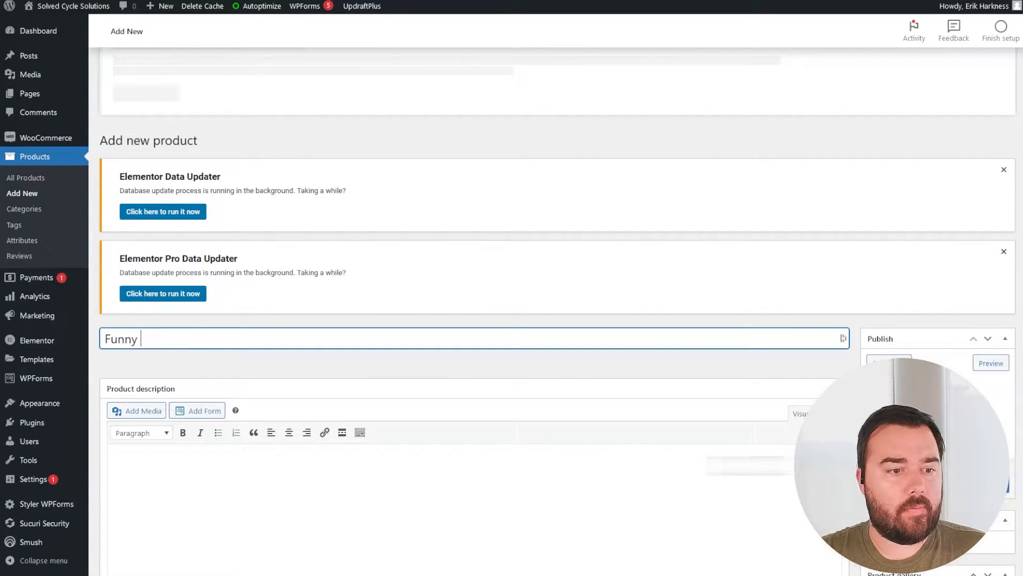
pyautogui.write('Shirt')
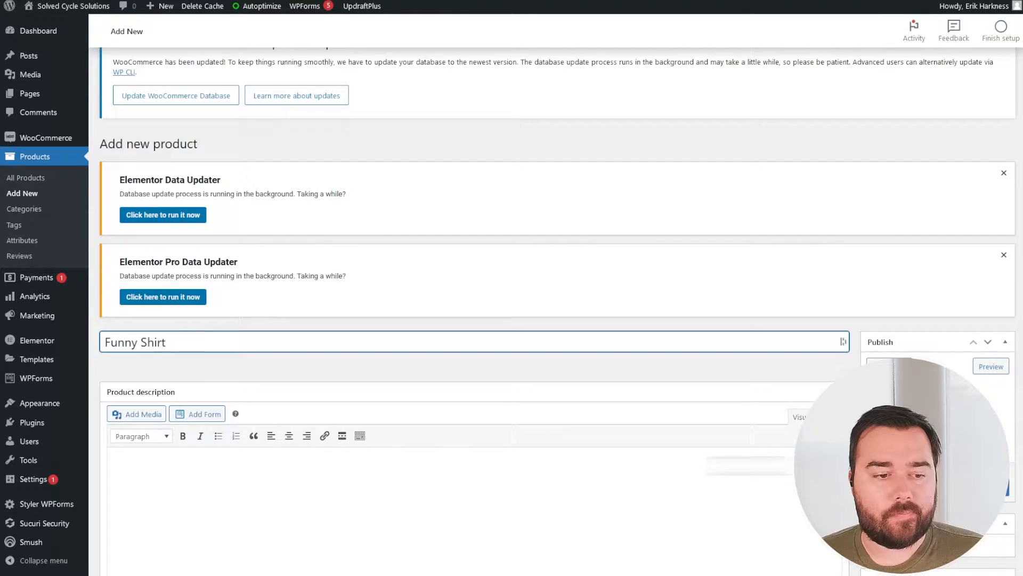
pyautogui.scroll(-3)
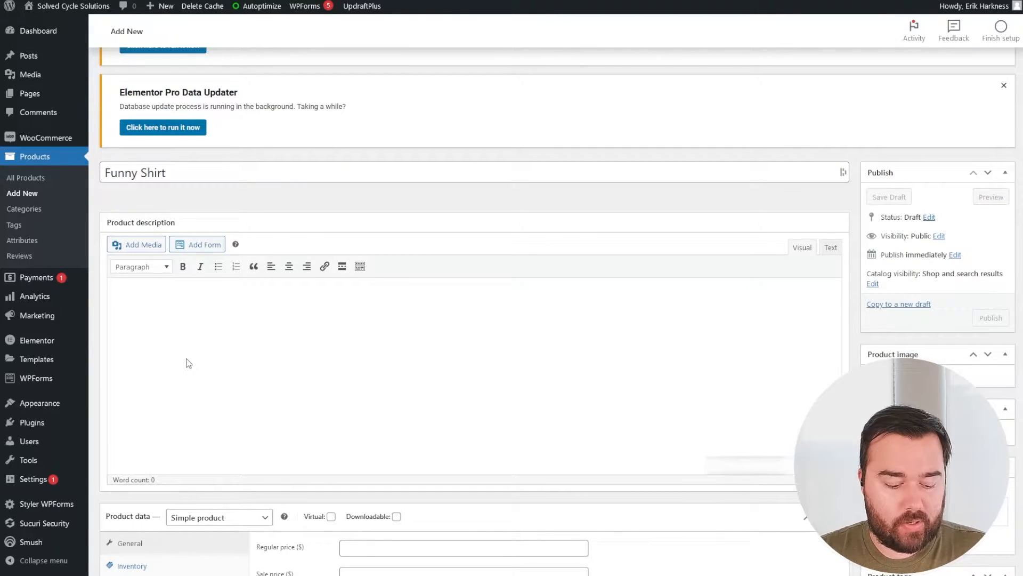
pyautogui.write("It's Funny!")
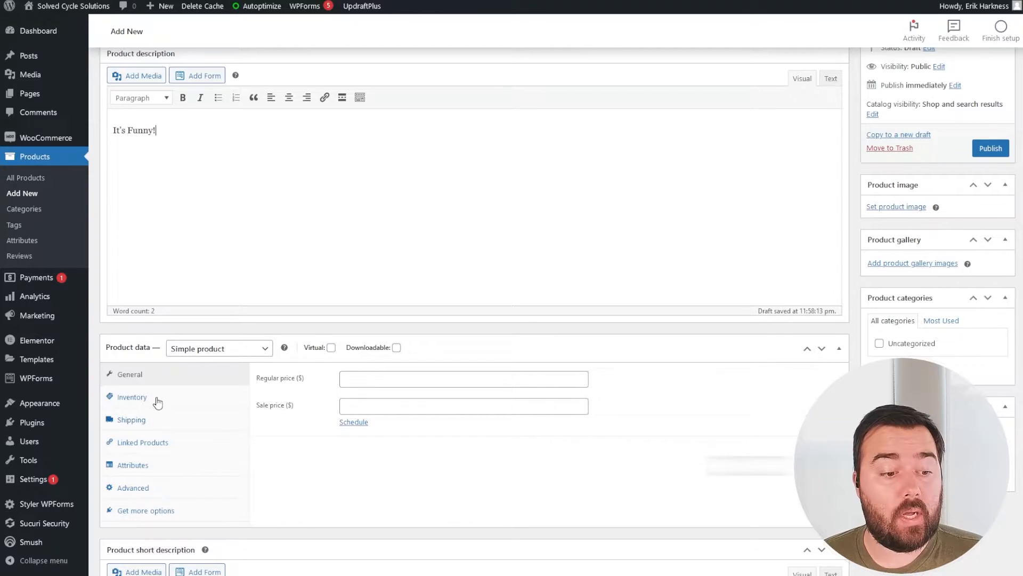
pyautogui.scroll(-3)
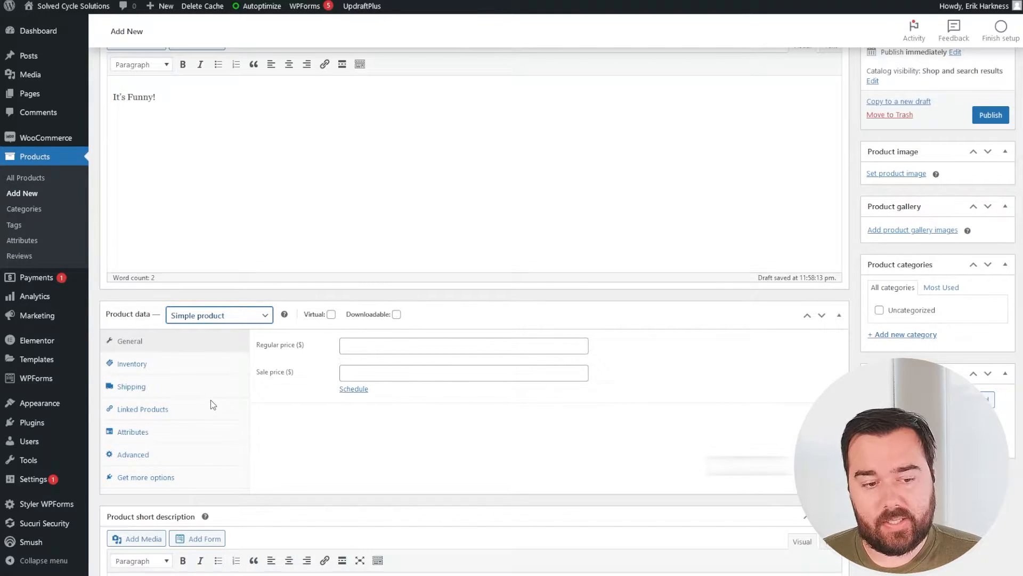
# - Set the product type to Variable product and add the existing Color attribute
pyautogui.click(218, 315)
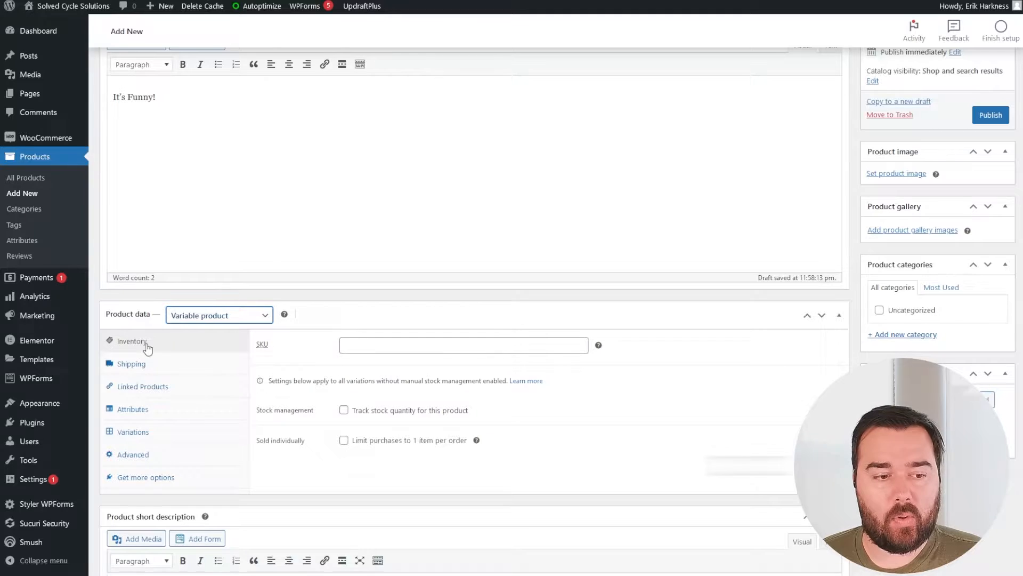
pyautogui.moveTo(139, 409)
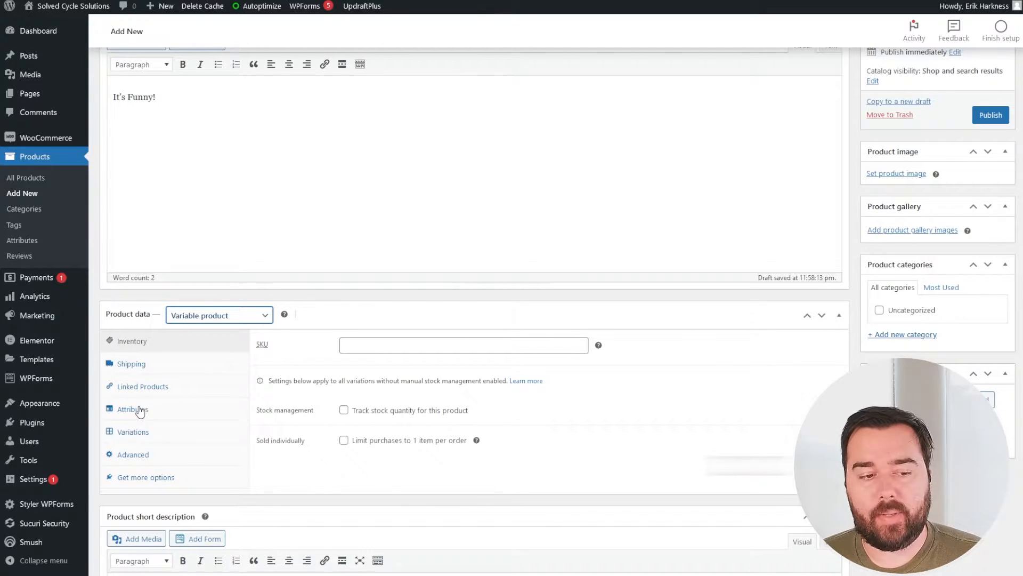
pyautogui.click(132, 408)
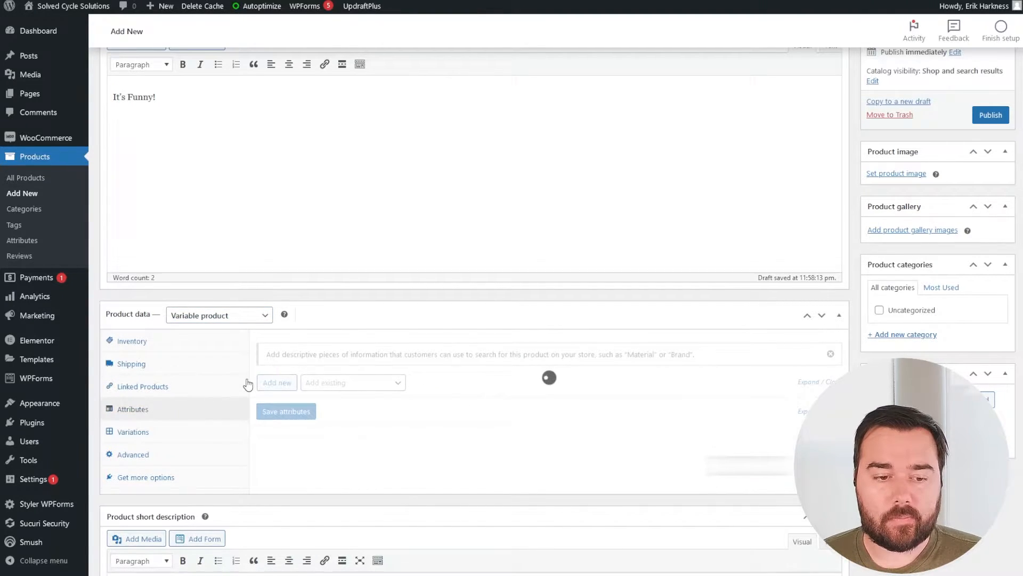
pyautogui.click(276, 383)
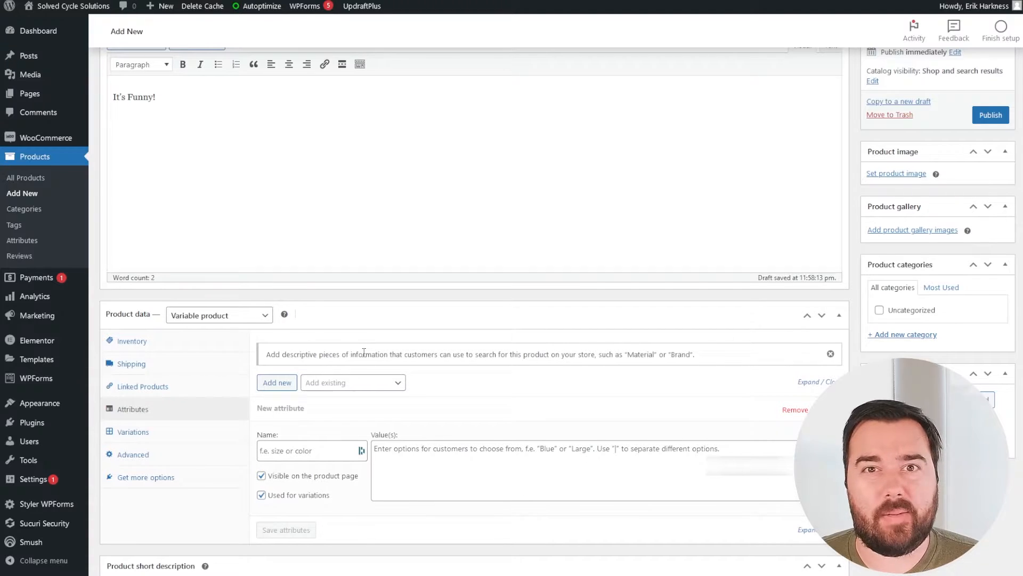
pyautogui.moveTo(343, 324)
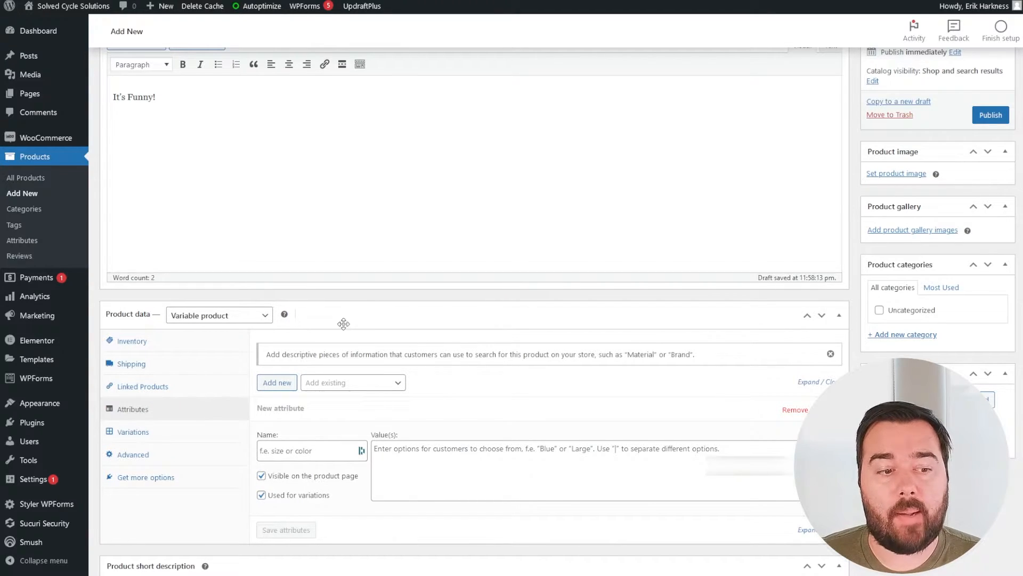
pyautogui.click(353, 383)
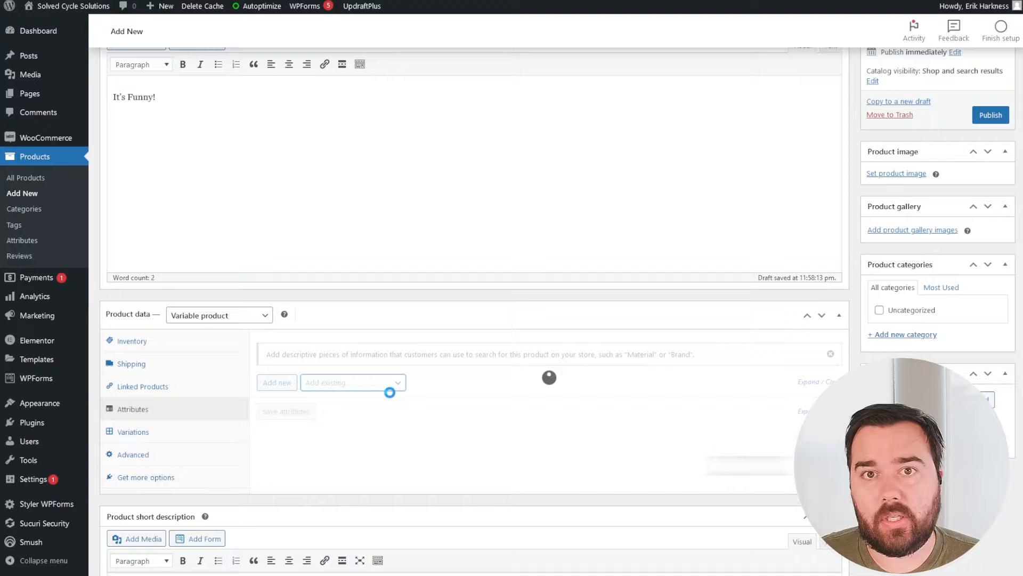
# - Add the existing Size attribute and enter Green and Orange as Color values
pyautogui.click(353, 382)
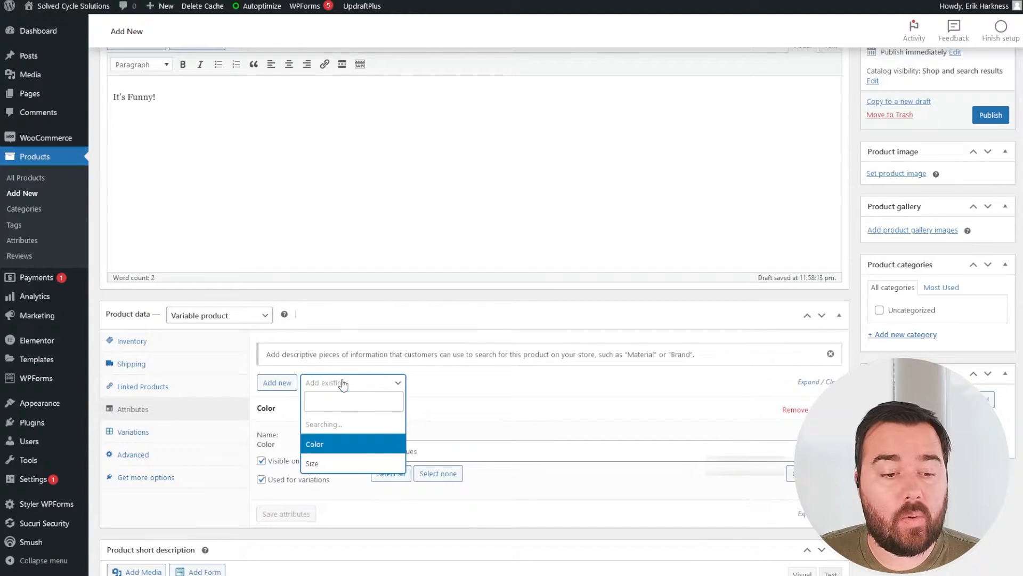
pyautogui.click(314, 443)
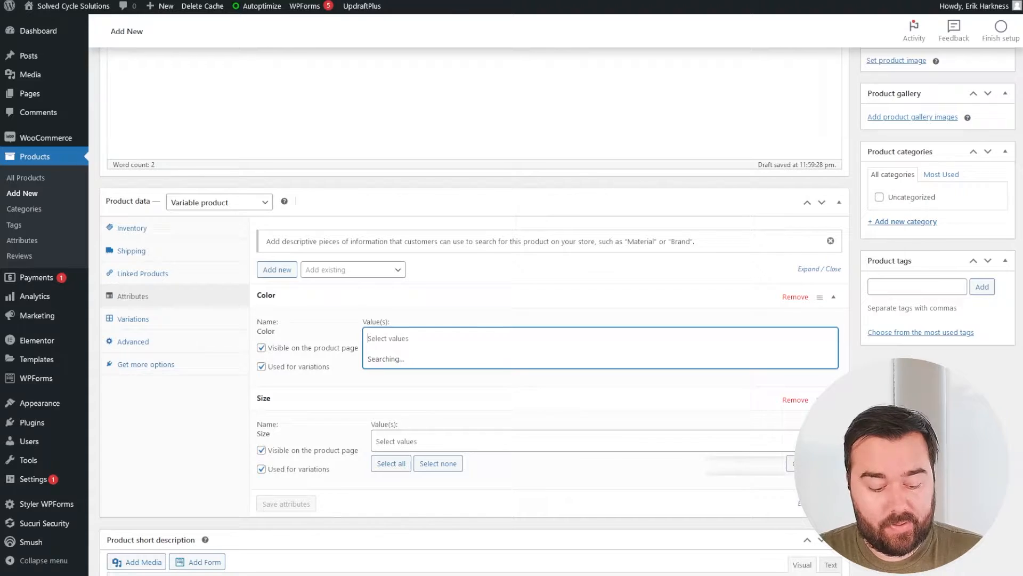
pyautogui.write('green')
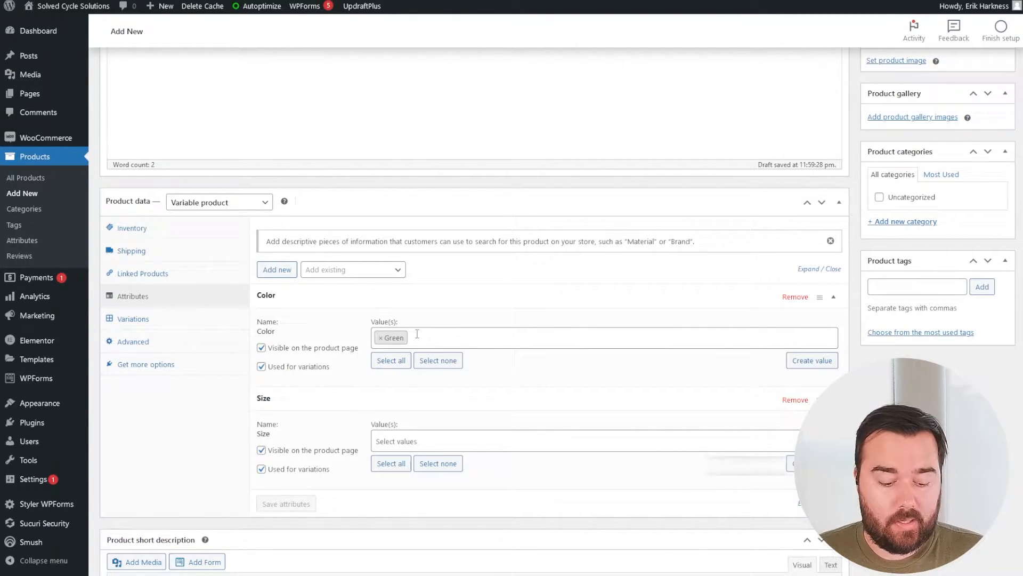
pyautogui.write('orange')
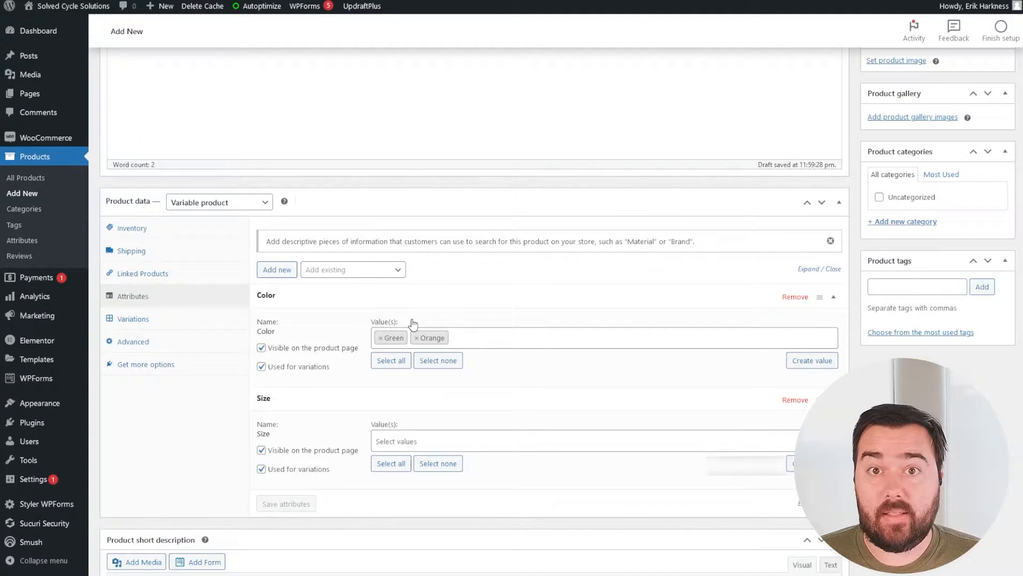
# - Choose L, M and S as Size values and save the attributes
pyautogui.click(584, 440)
pyautogui.write('M')
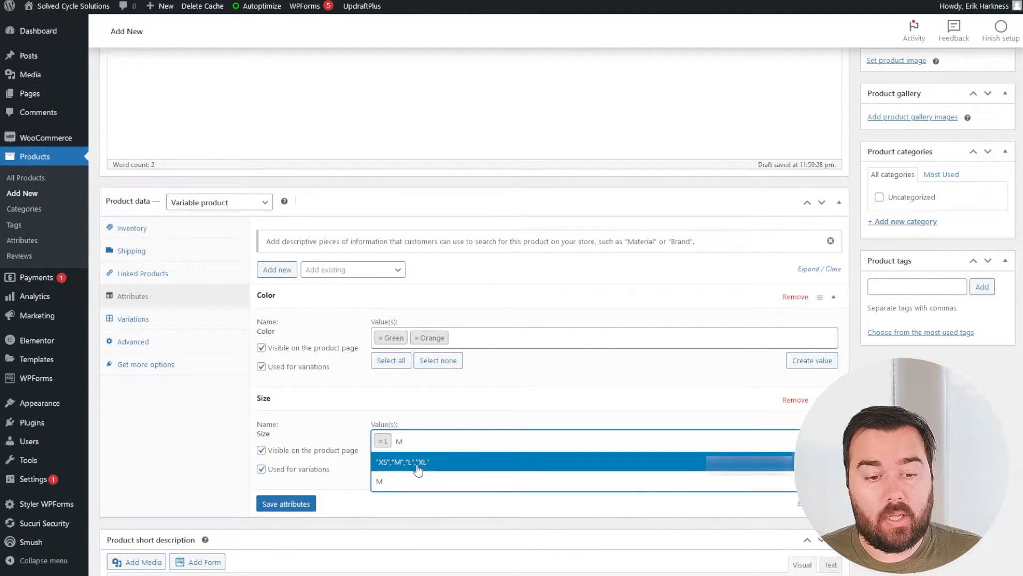
pyautogui.click(380, 481)
pyautogui.write('S')
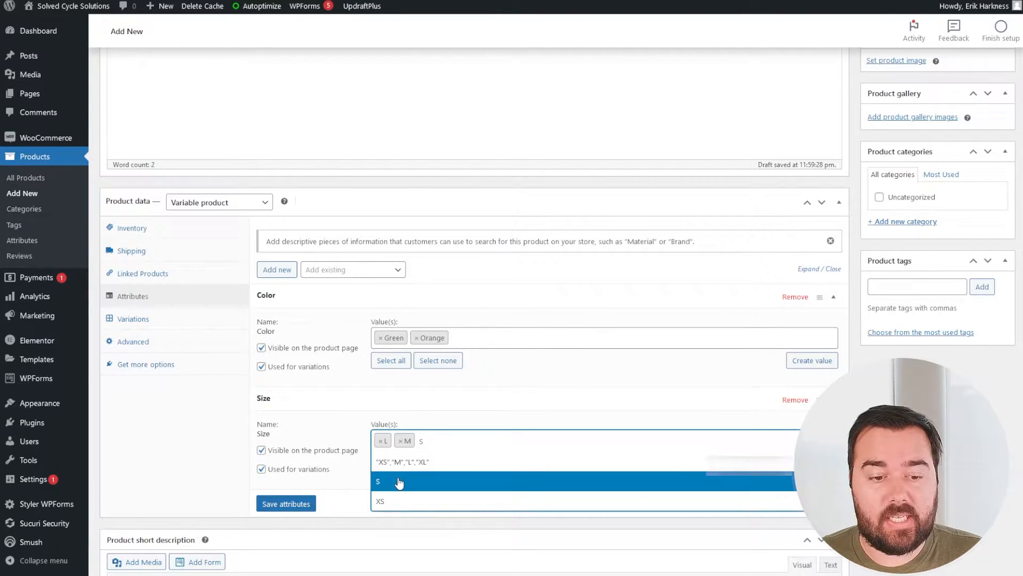
pyautogui.click(378, 482)
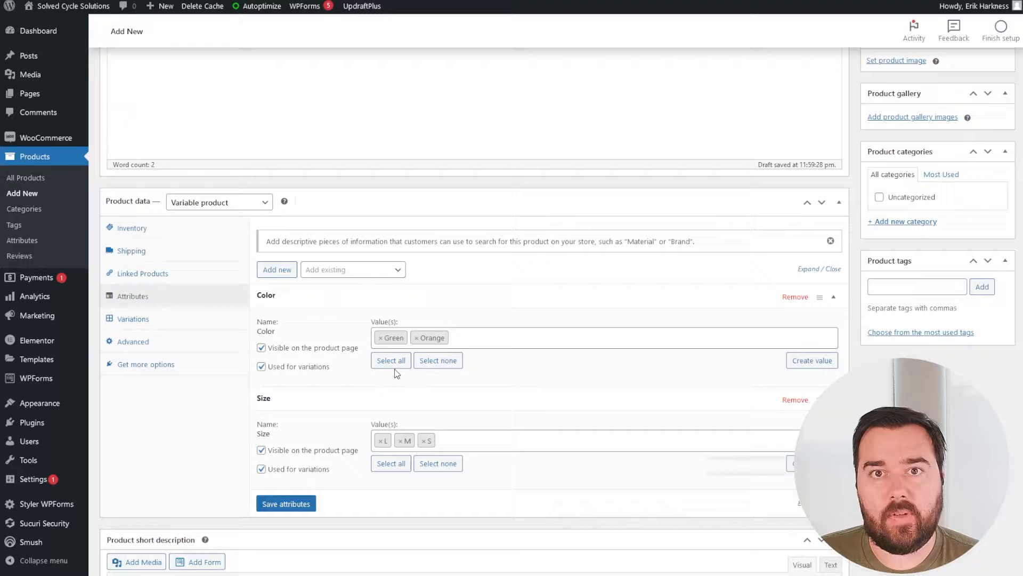
pyautogui.click(286, 505)
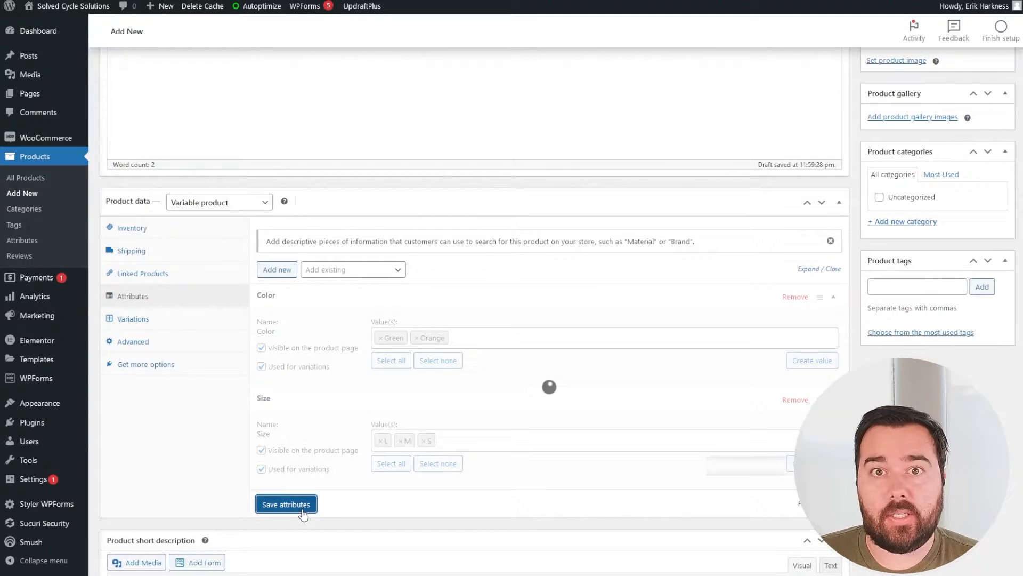
pyautogui.click(286, 505)
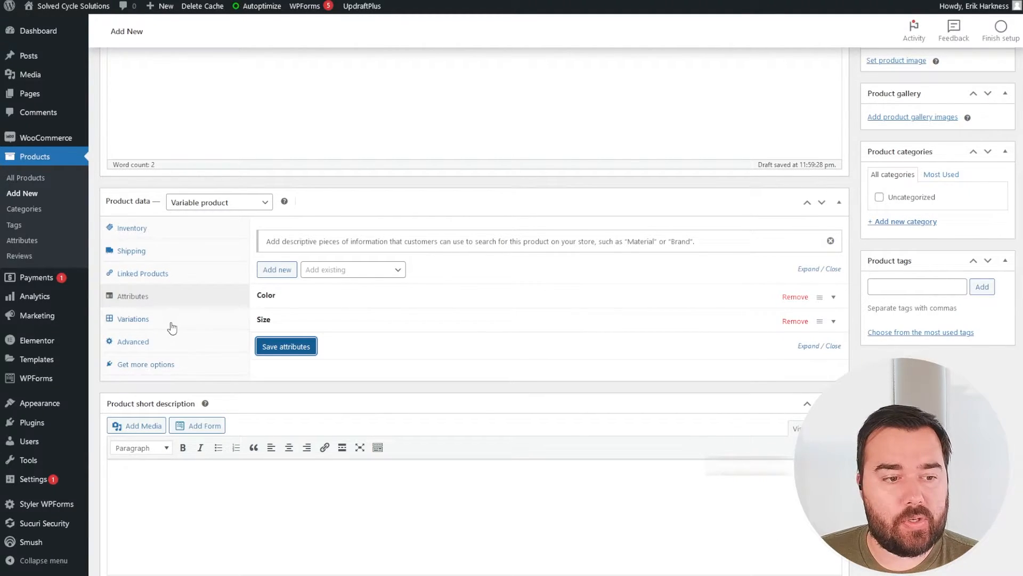
# - Generate variations for every Color and Size combination from the Variations settings
pyautogui.click(134, 319)
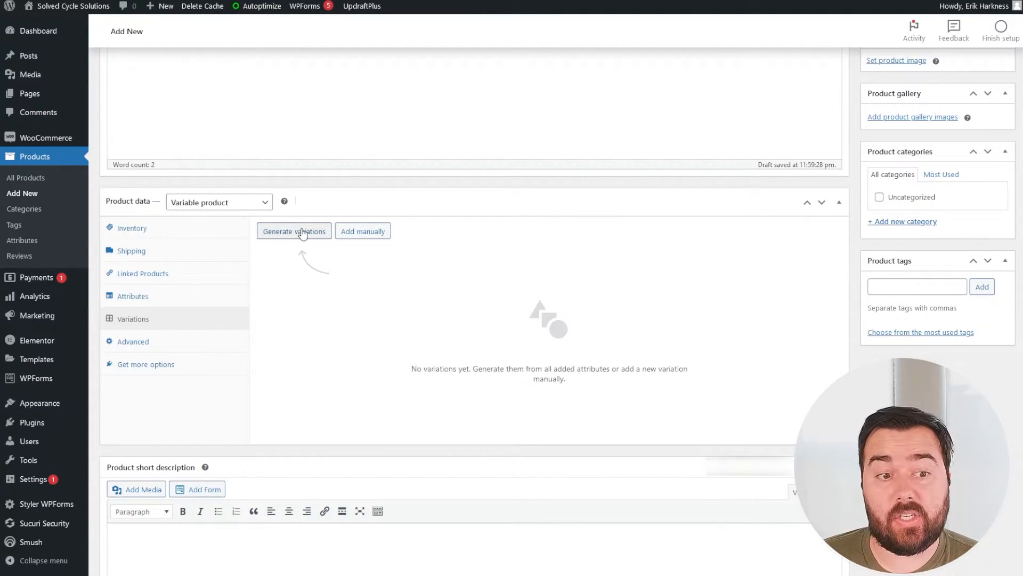
pyautogui.click(294, 230)
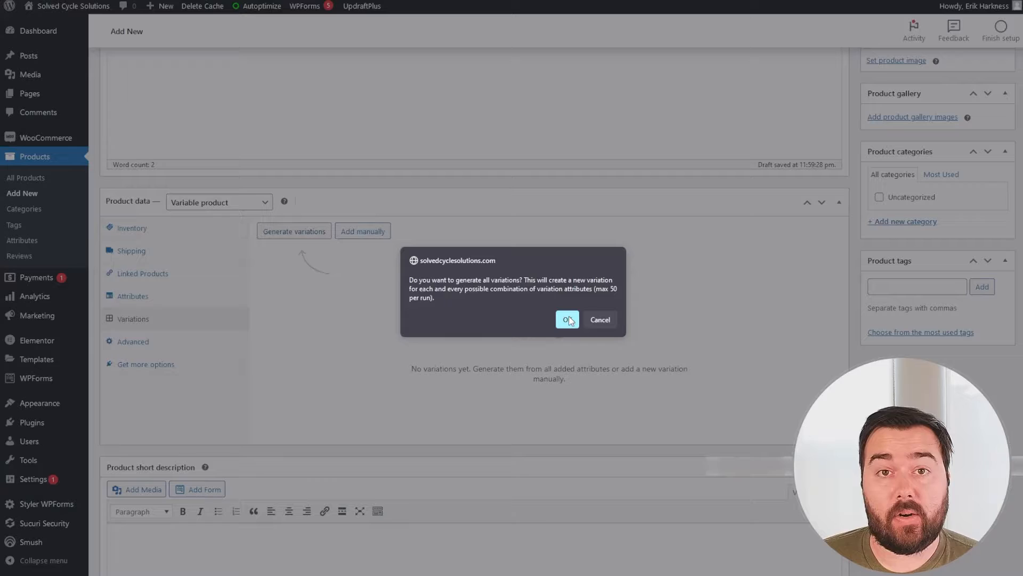
pyautogui.click(565, 319)
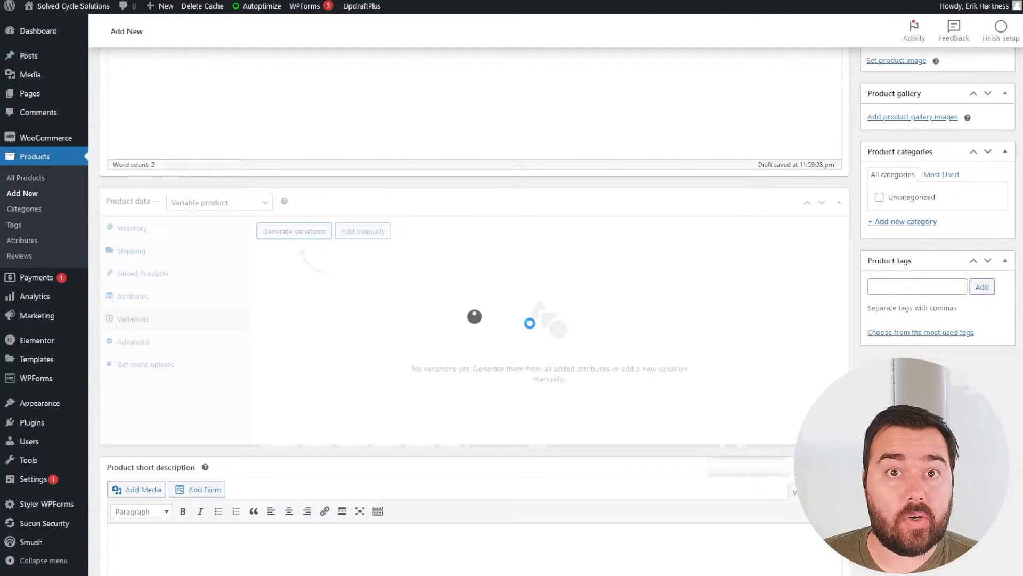
pyautogui.click(294, 230)
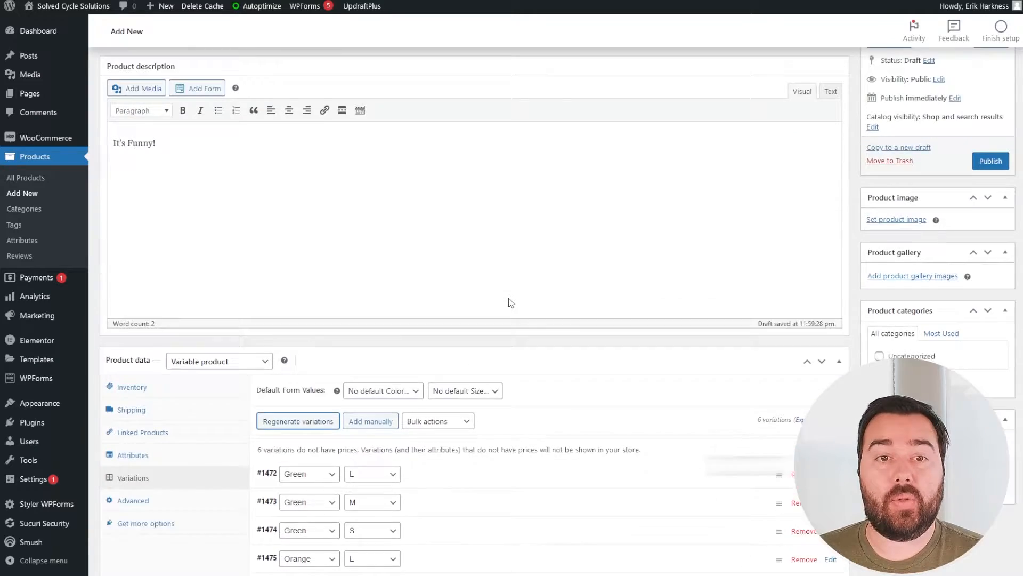
# - Expand the #1472 Green / L variation to reveal its price, stock and shipping fields
pyautogui.scroll(-3)
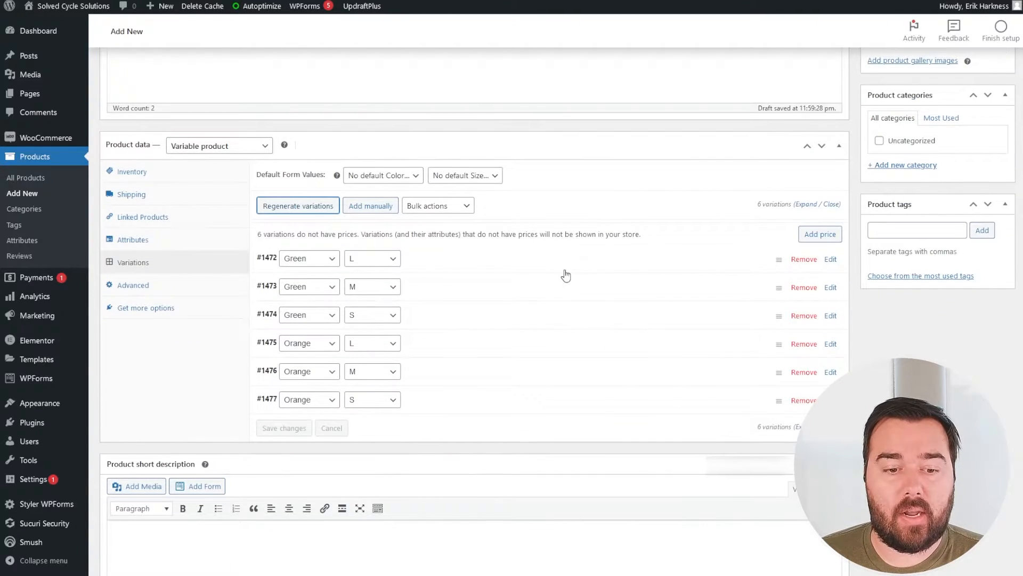
pyautogui.click(830, 259)
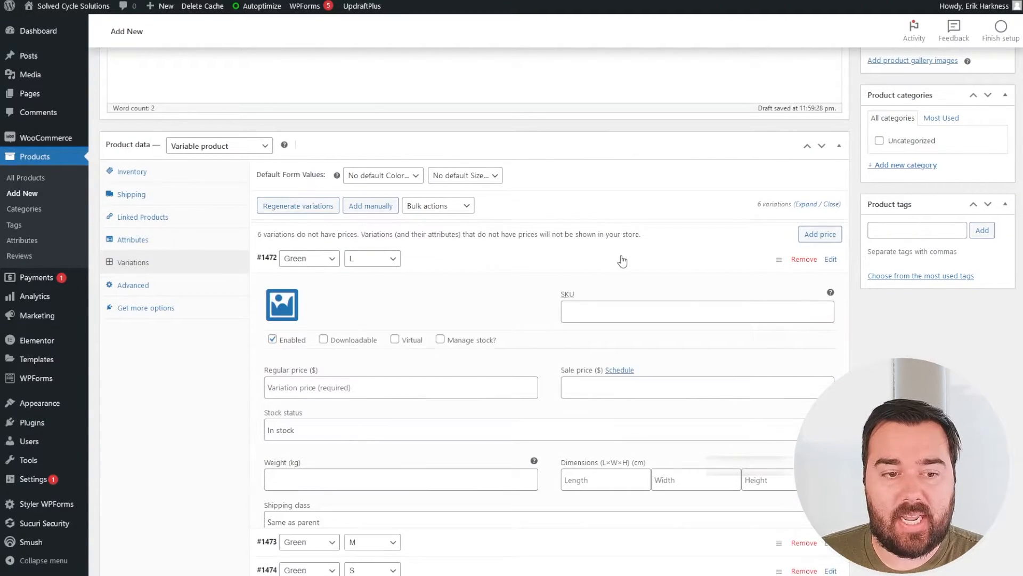
pyautogui.scroll(-3)
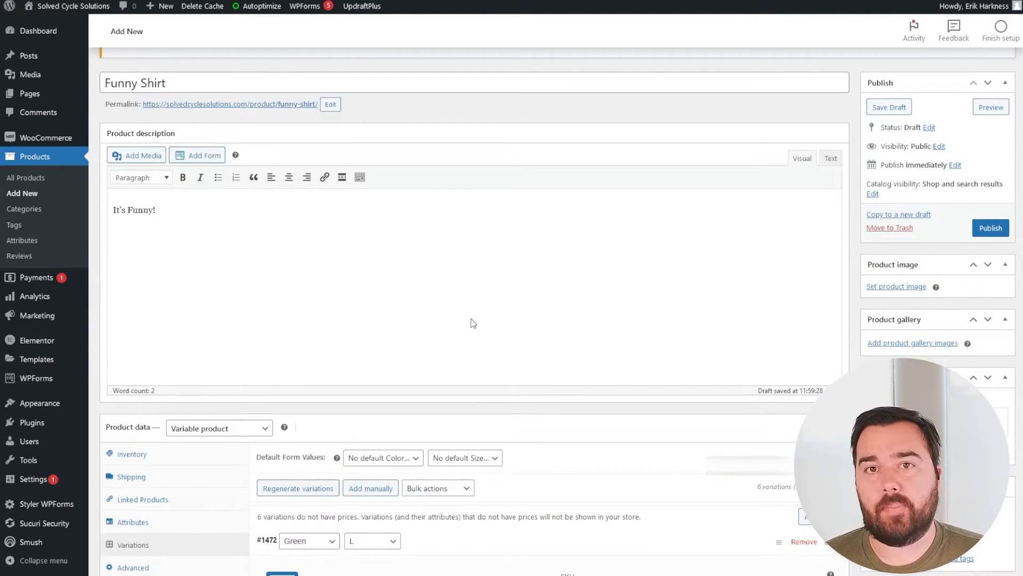
pyautogui.moveTo(652, 313)
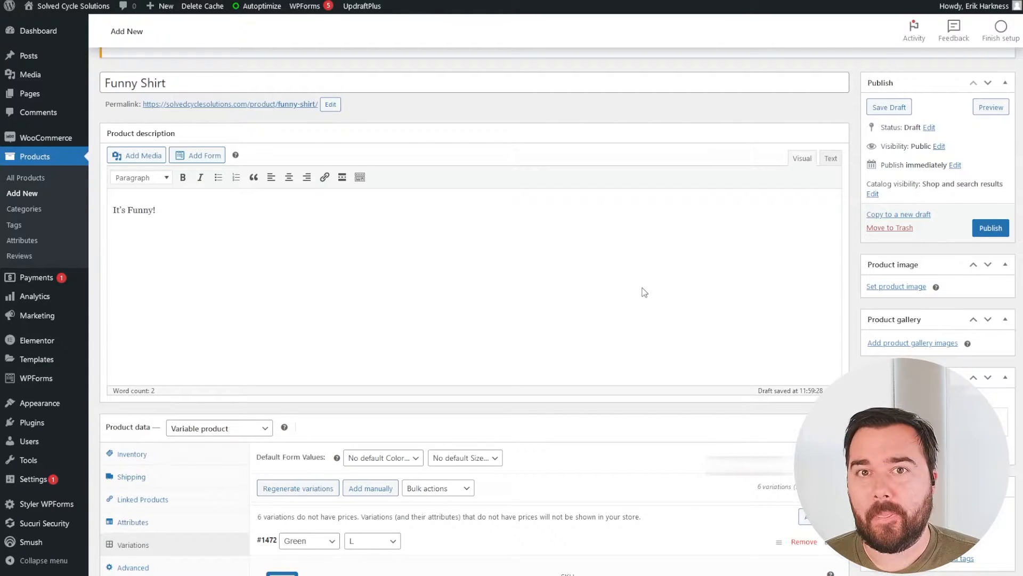
pyautogui.moveTo(620, 260)
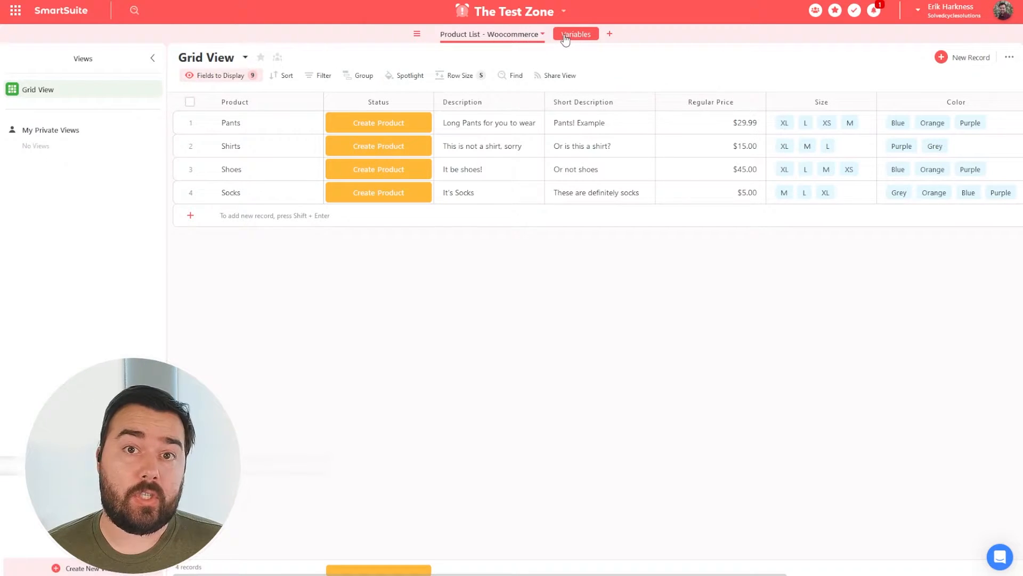
# - Select the Pants record in the Product List - Woocommerce grid
pyautogui.click(489, 34)
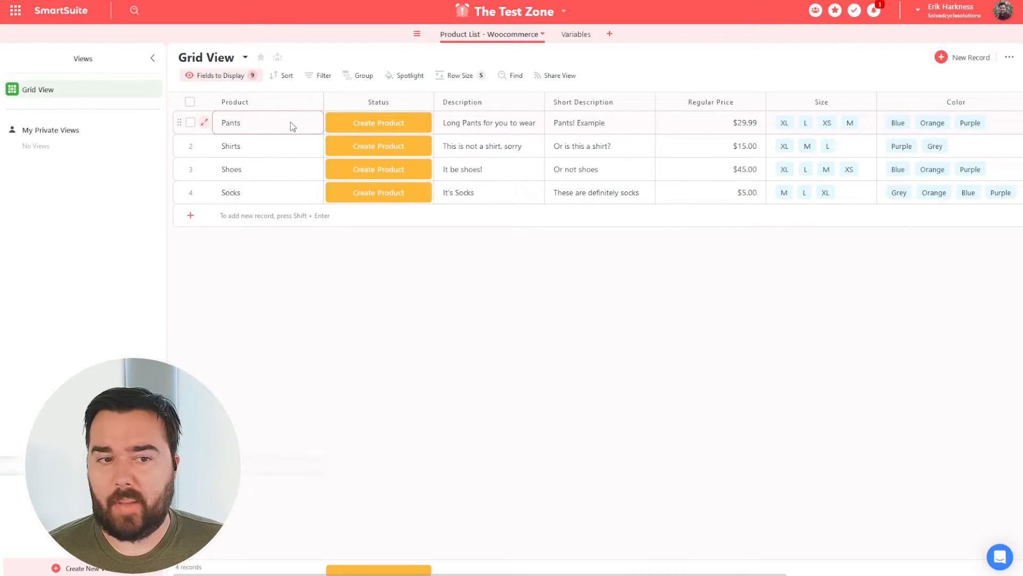
pyautogui.click(488, 123)
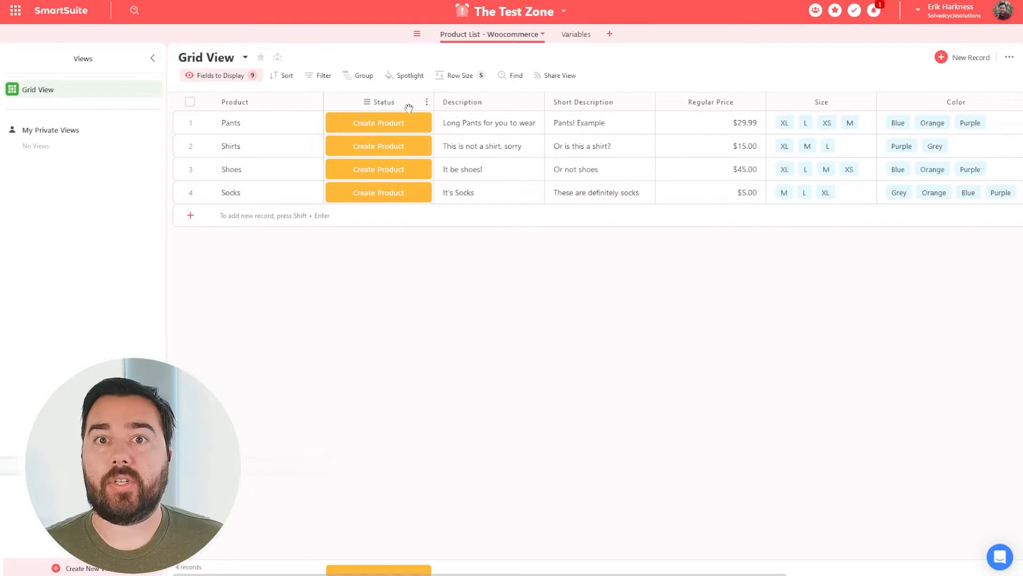
pyautogui.moveTo(415, 117)
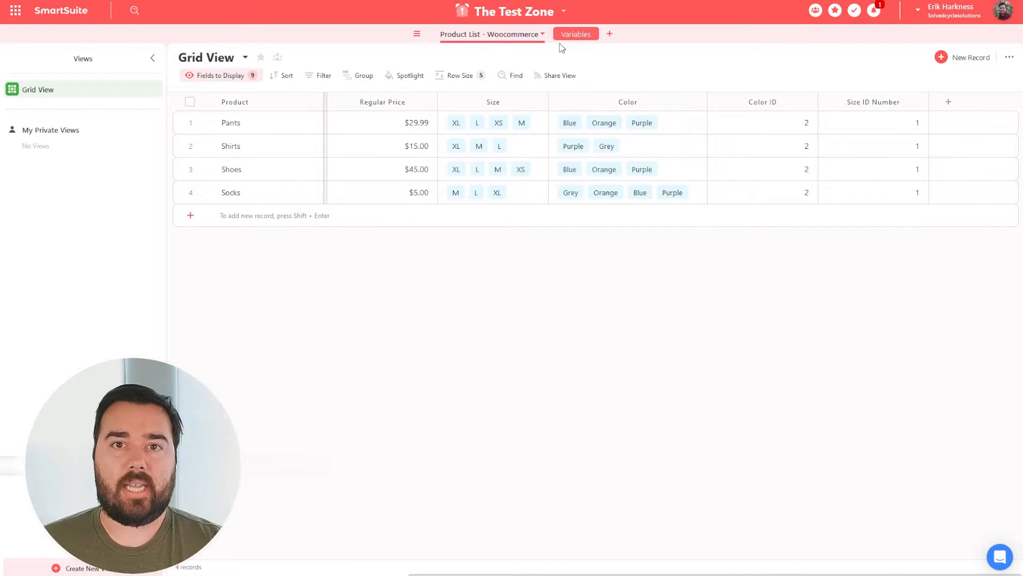
# - Review the product grid columns, then switch to the Variables table of Size and Color IDs
pyautogui.click(873, 146)
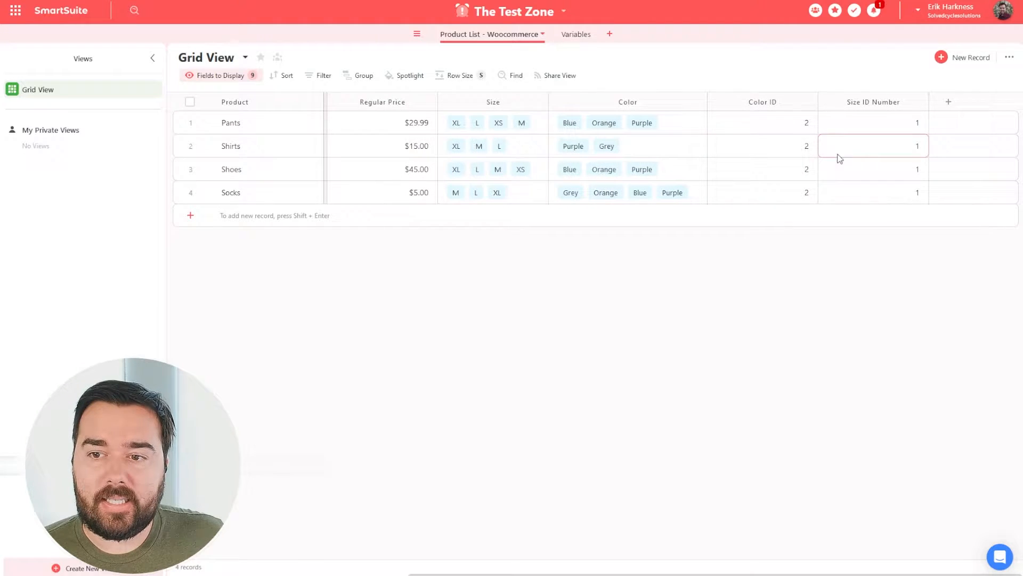
pyautogui.click(762, 123)
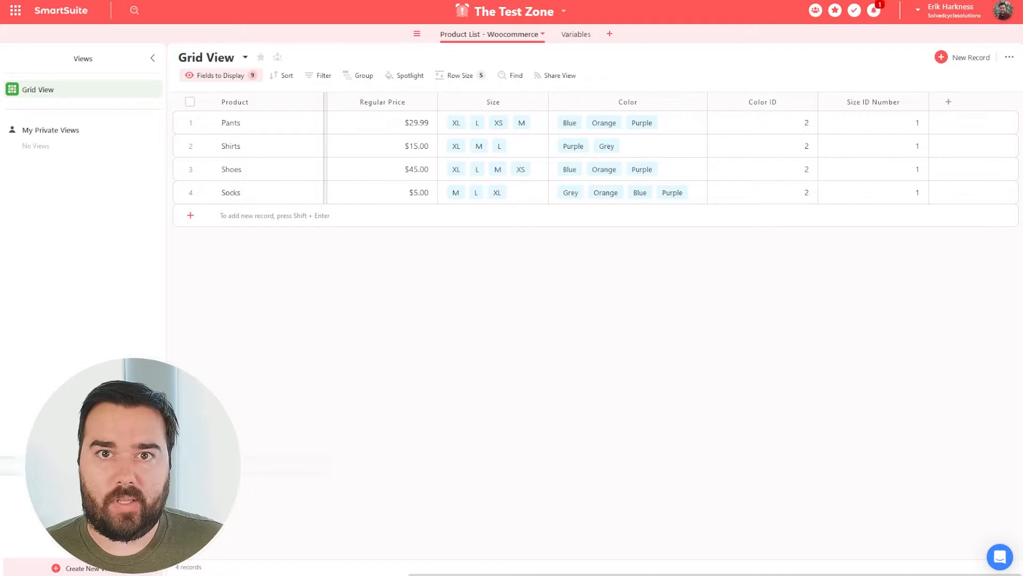
pyautogui.click(761, 192)
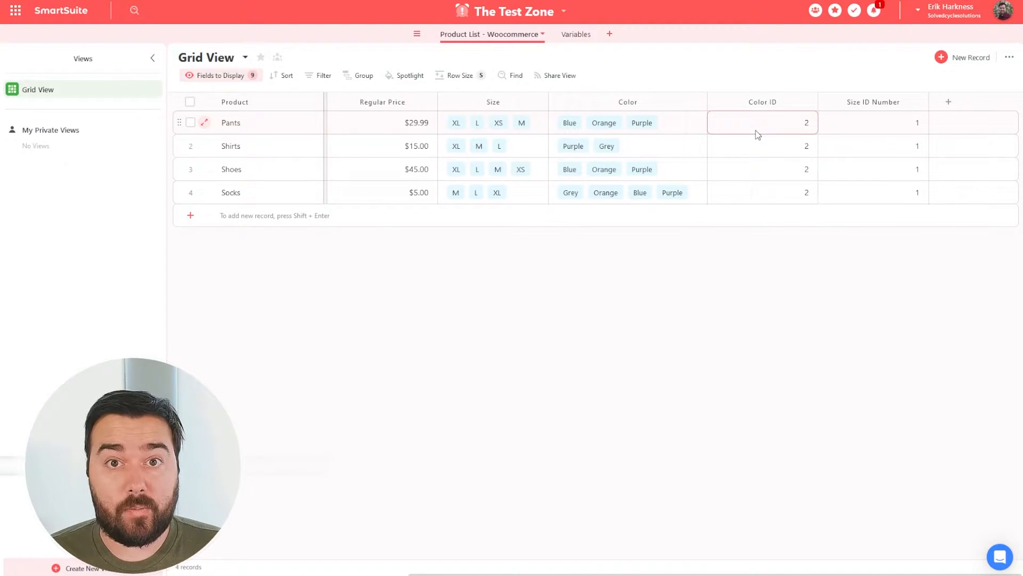
pyautogui.click(762, 146)
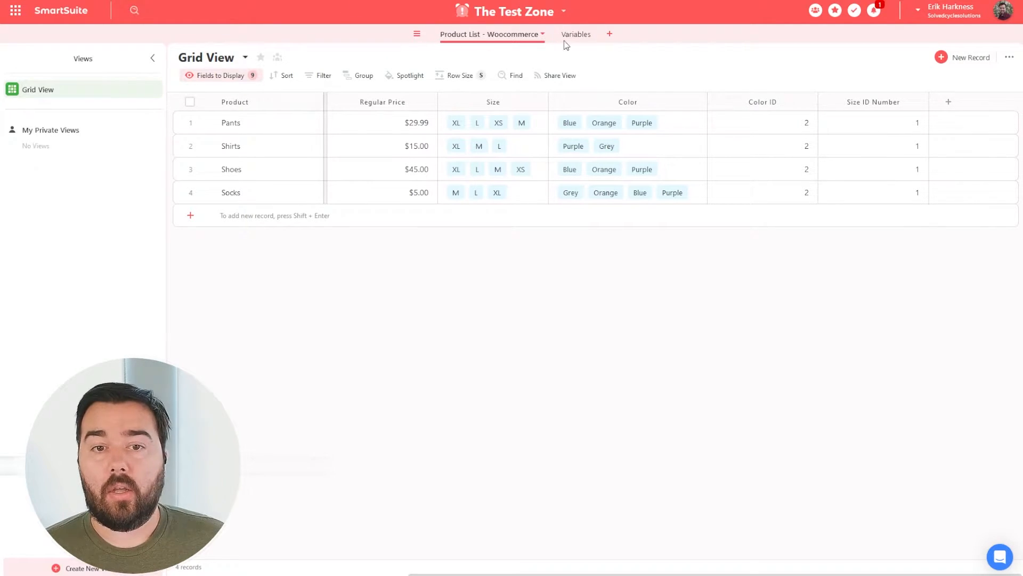
pyautogui.click(576, 34)
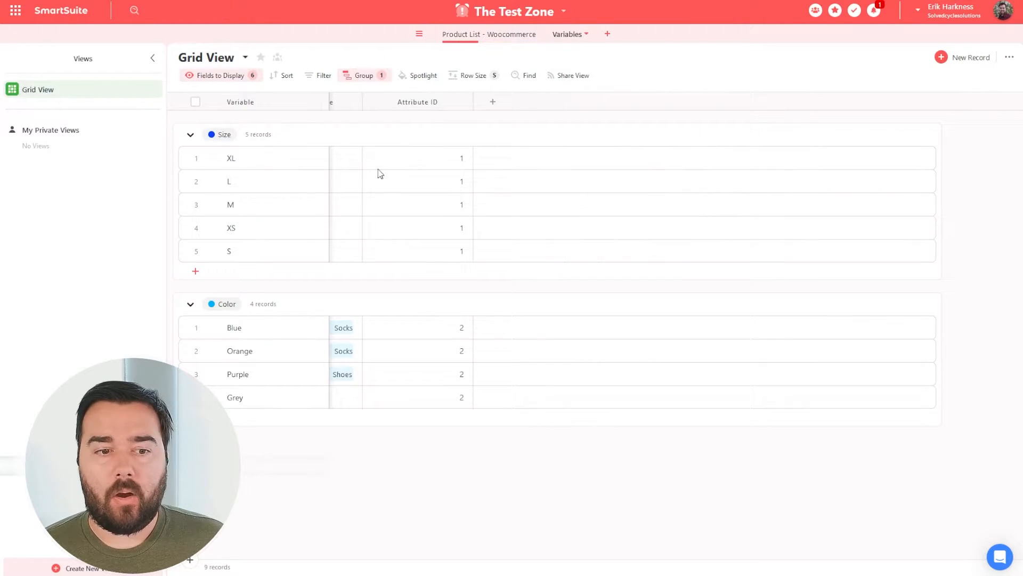
# - Open the Woocommerce Product Mapping scenario editor in Make.com
pyautogui.click(566, 34)
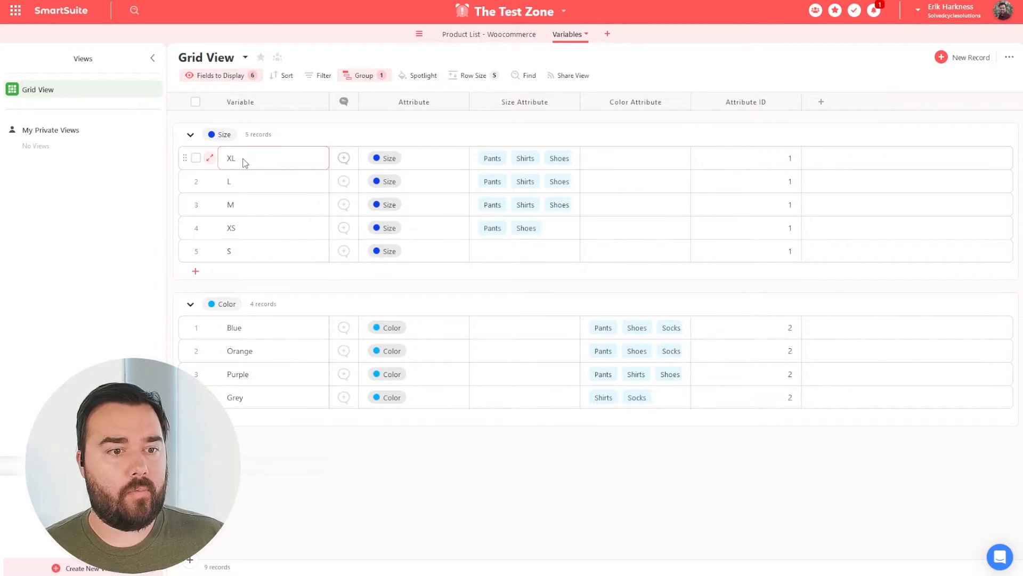
pyautogui.click(255, 181)
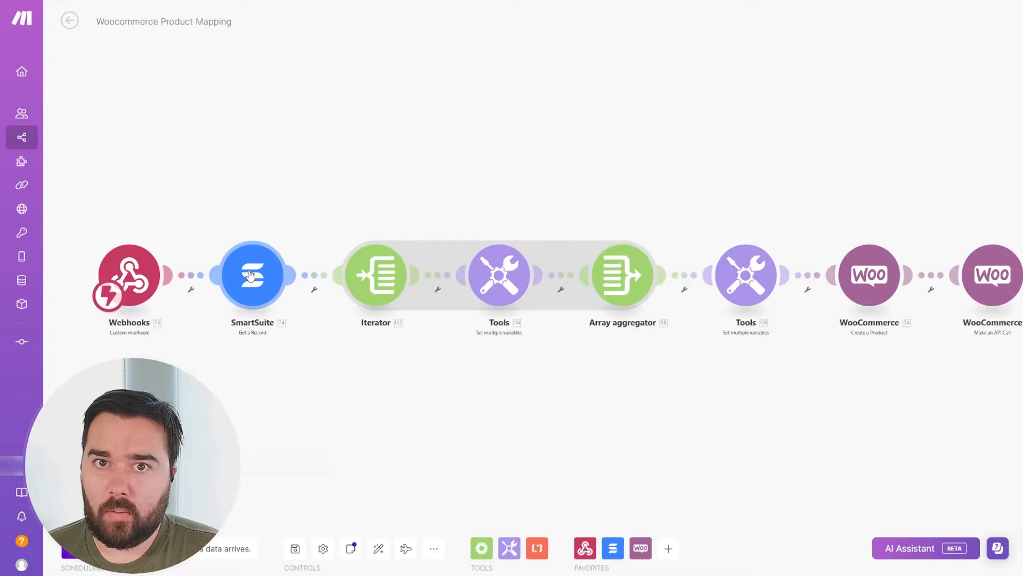
# - Glance at the SmartSuite Get a Record settings, then open the scenario's latest run
pyautogui.click(251, 273)
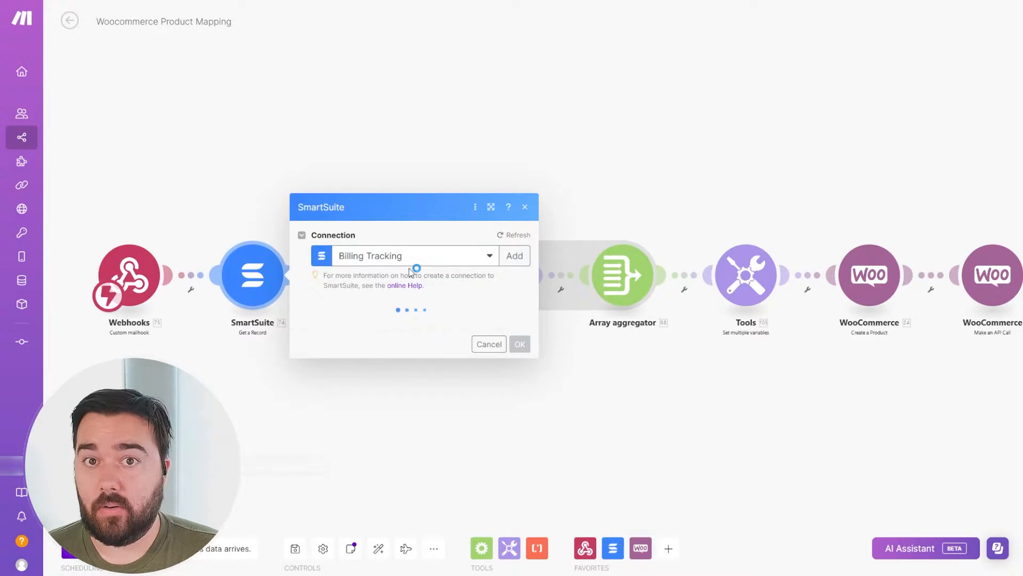
pyautogui.click(488, 344)
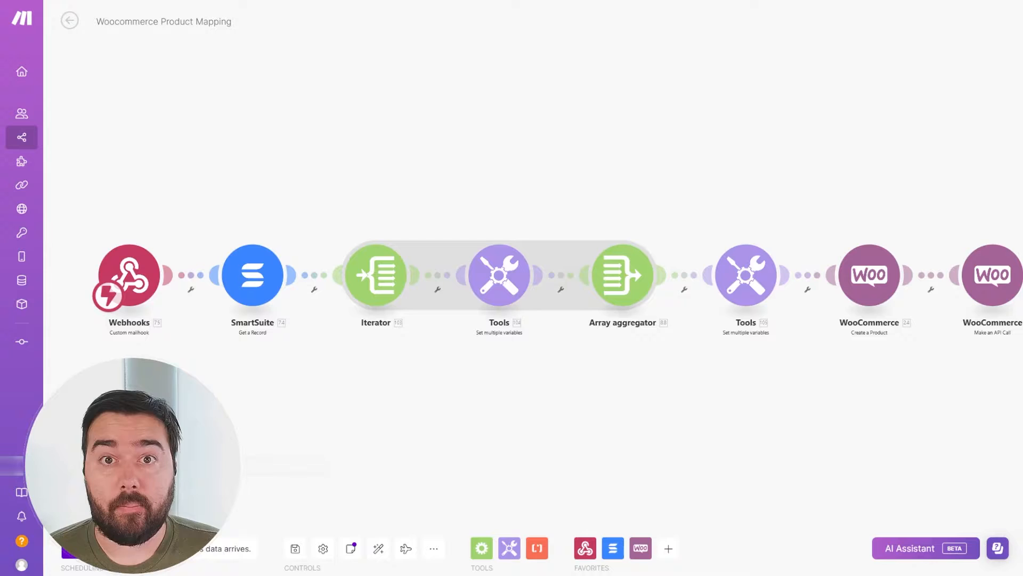
pyautogui.click(127, 50)
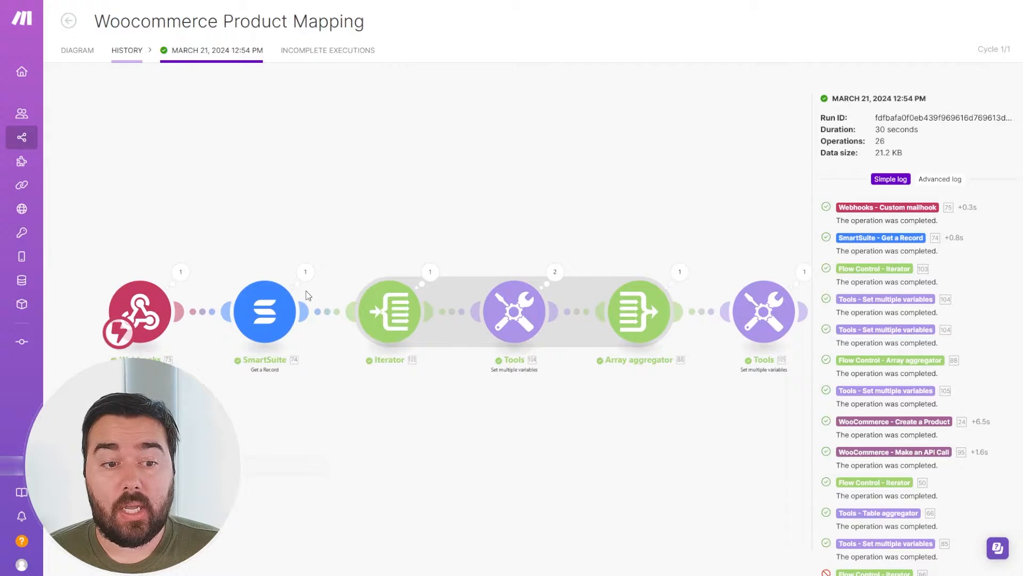
pyautogui.click(265, 311)
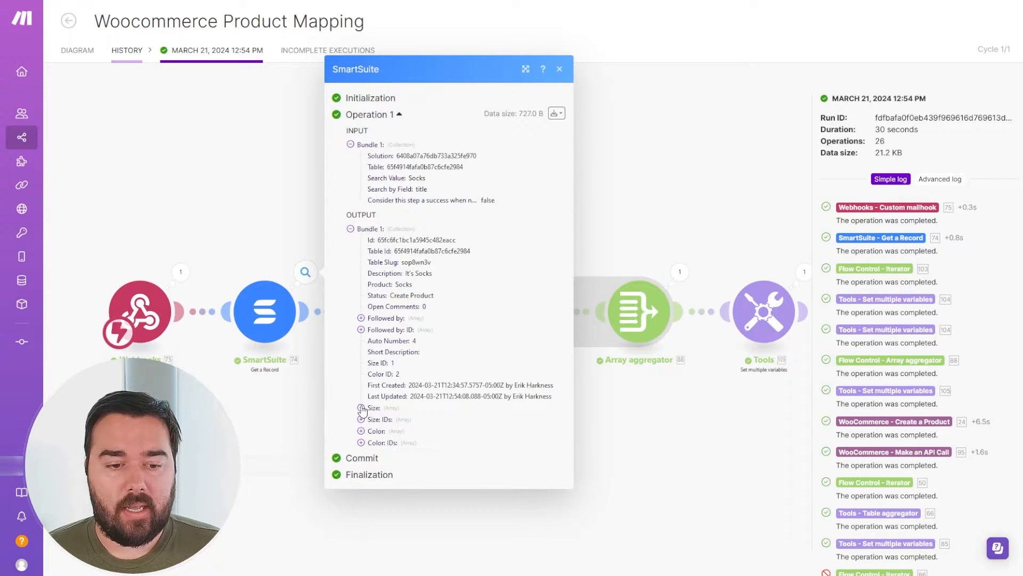
pyautogui.moveTo(409, 413)
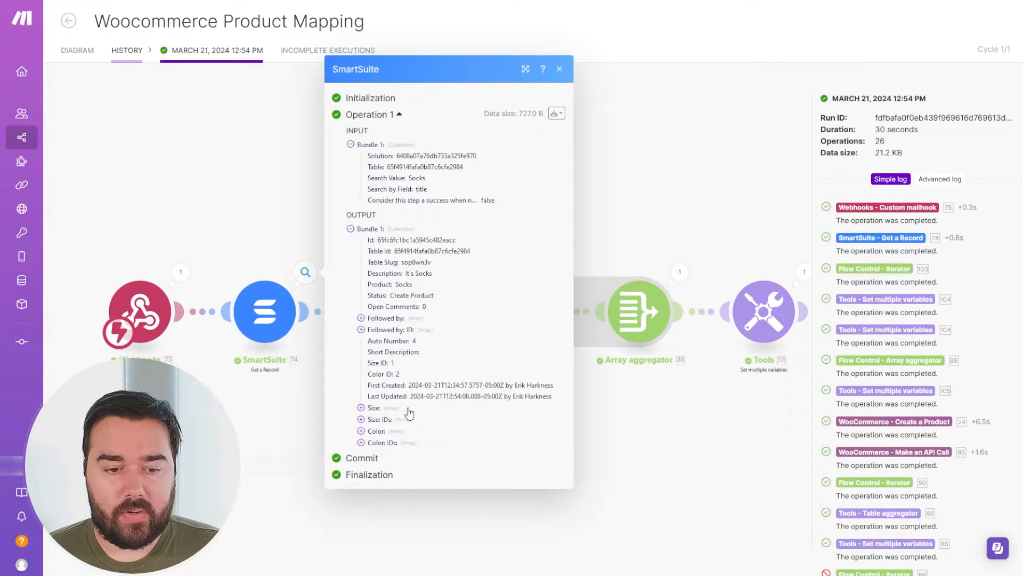
pyautogui.click(359, 407)
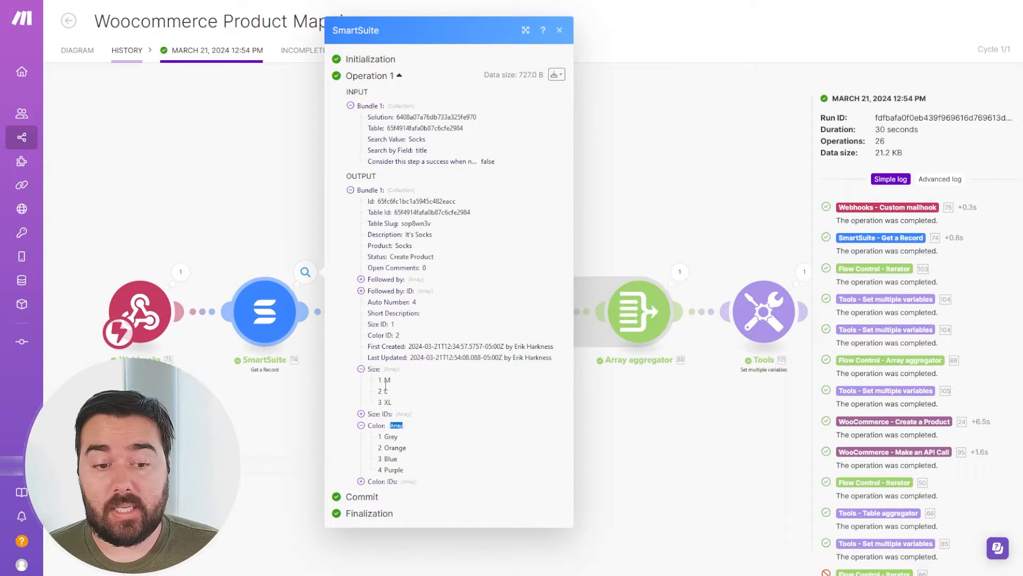
pyautogui.moveTo(436, 462)
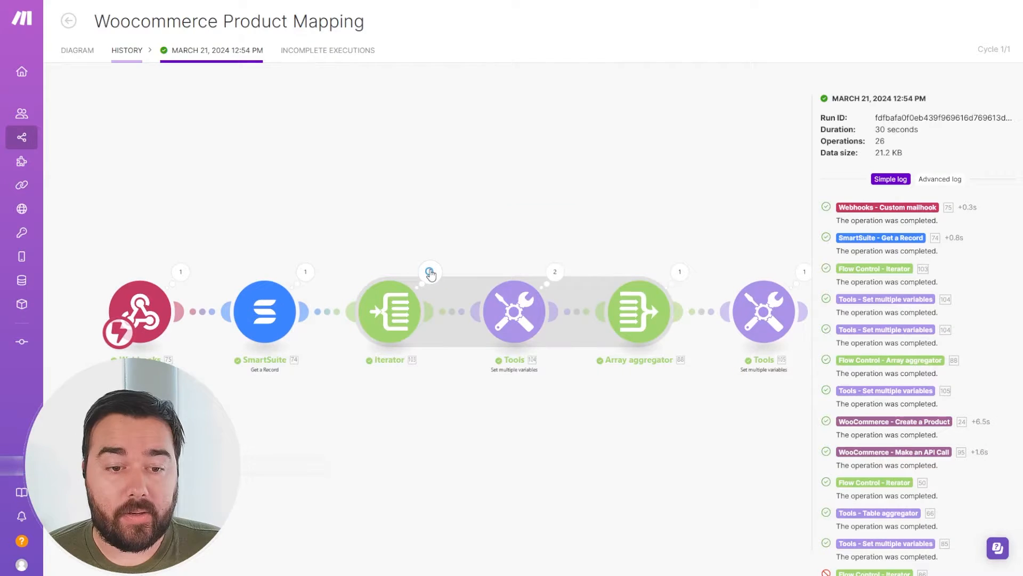
pyautogui.click(430, 273)
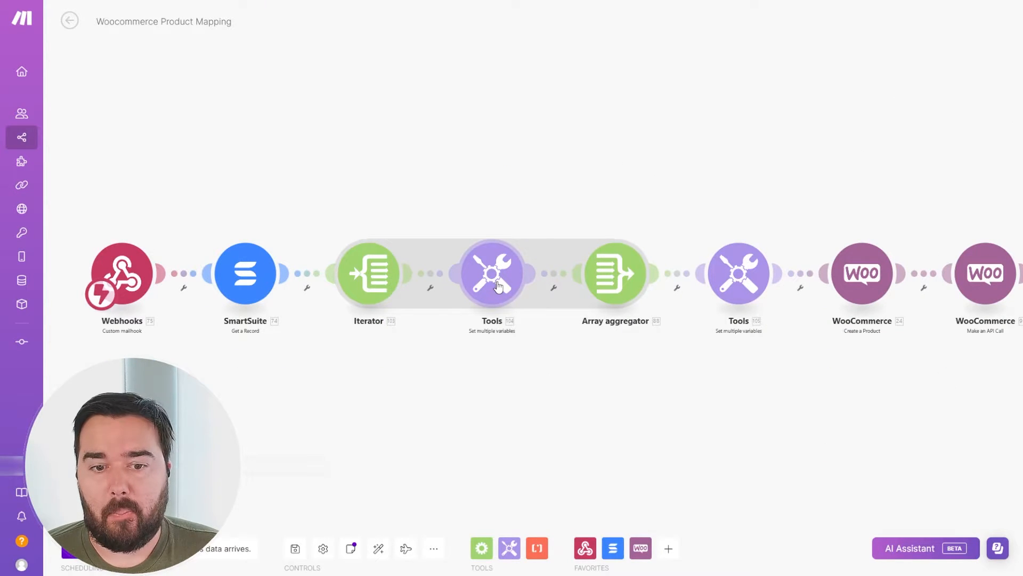
# - Open the March 21, 2024 12:54 PM run and inspect the first Tools module's output
pyautogui.click(493, 273)
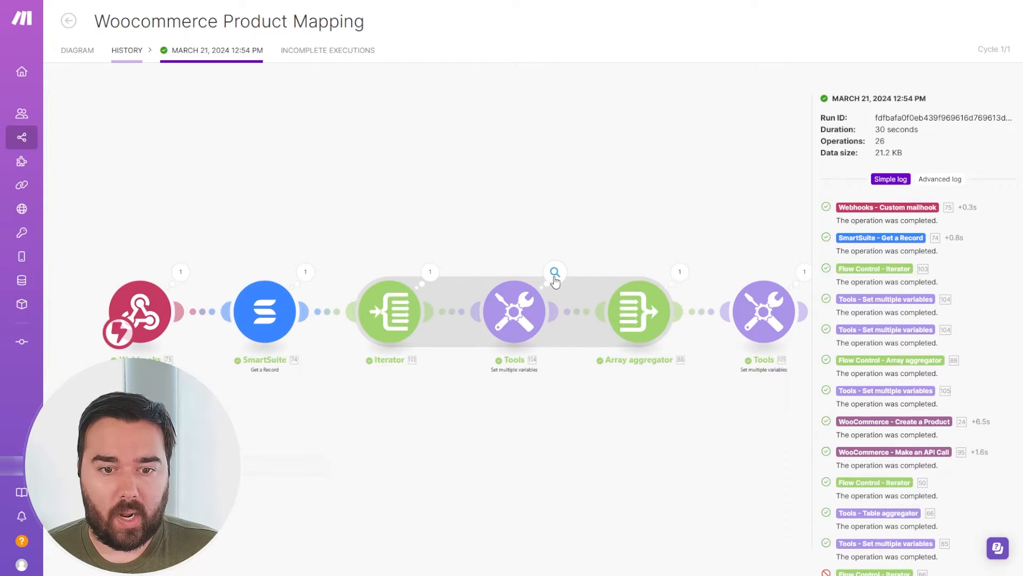
pyautogui.click(555, 272)
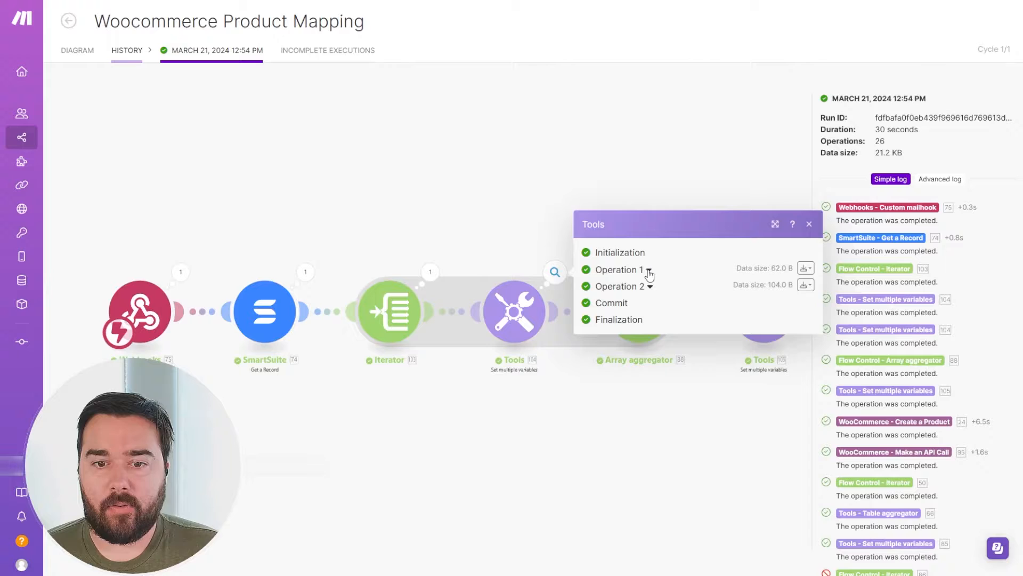
# - Expand both Tools operations to check their Size and Color outputs, then move on to the Array aggregator's run output
pyautogui.click(618, 269)
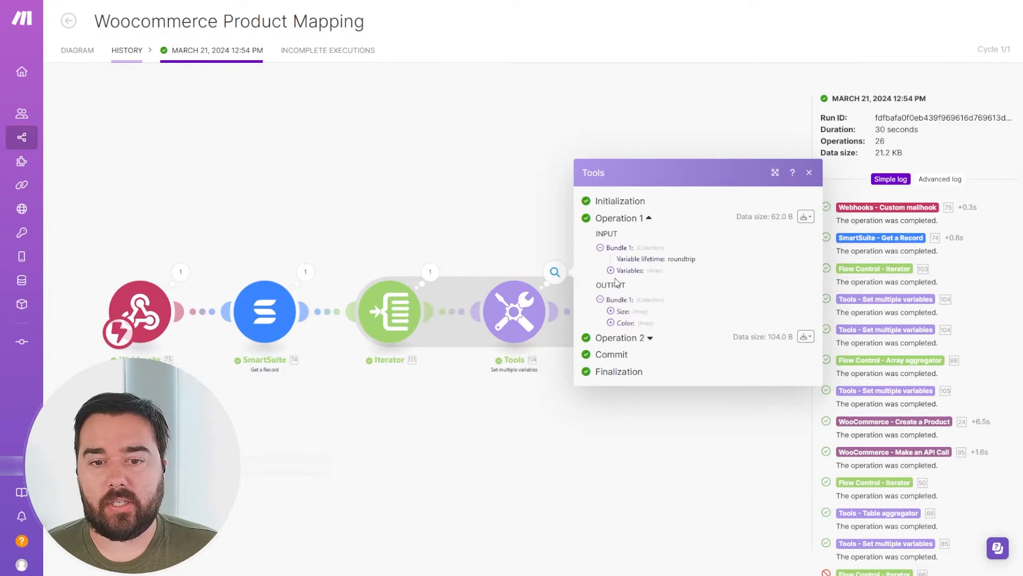
pyautogui.click(610, 310)
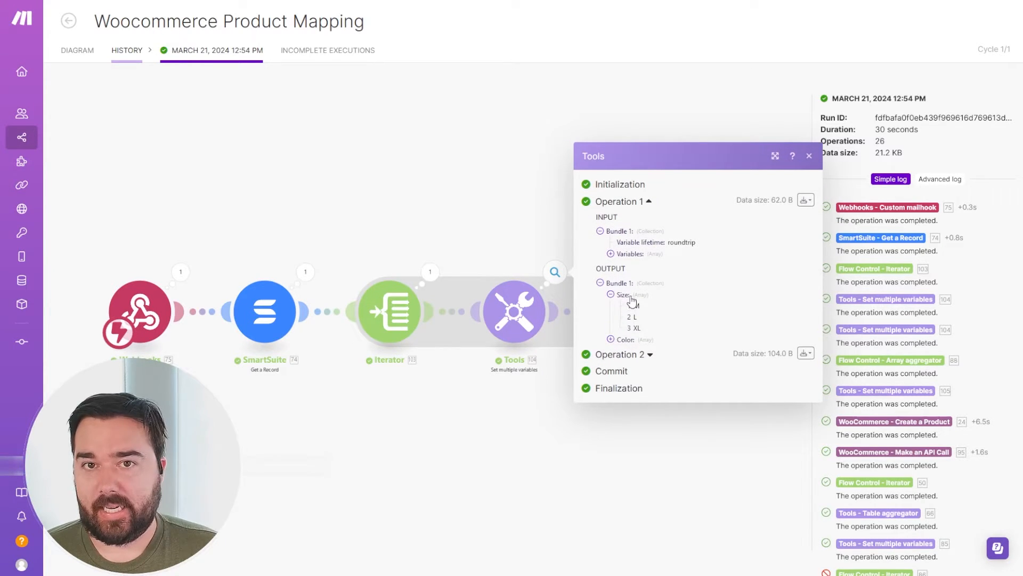
pyautogui.click(609, 294)
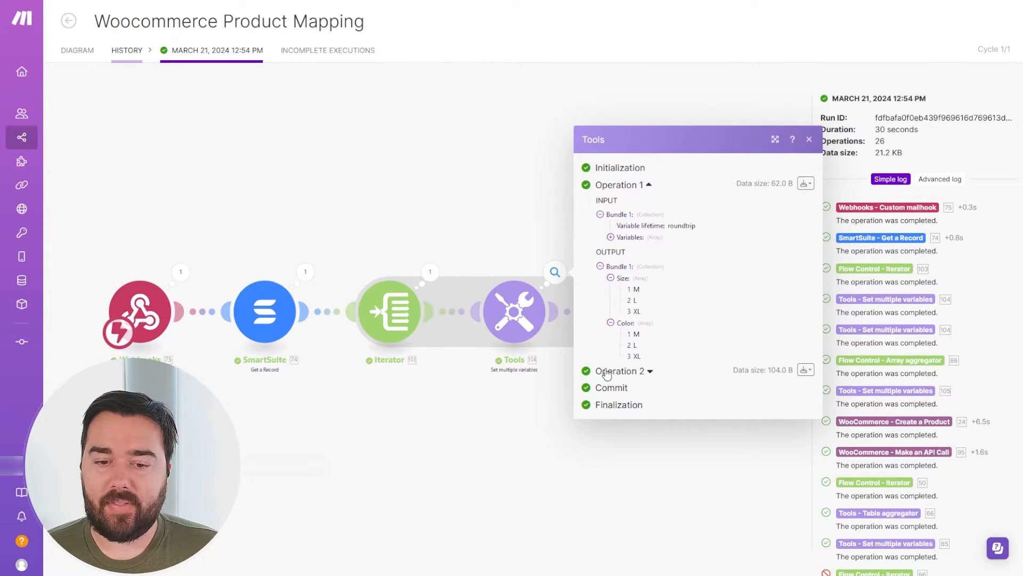
pyautogui.click(618, 371)
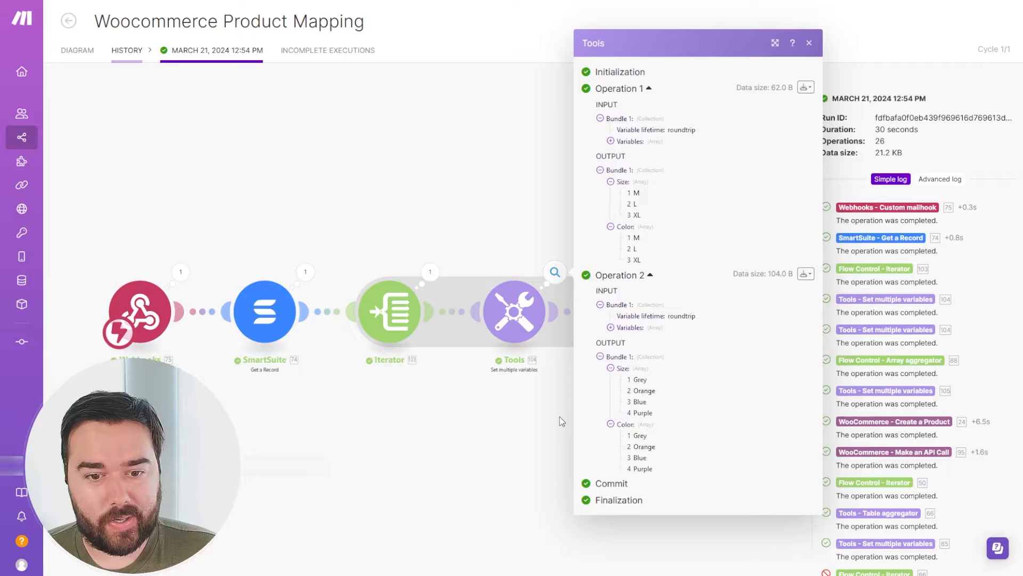
pyautogui.click(809, 43)
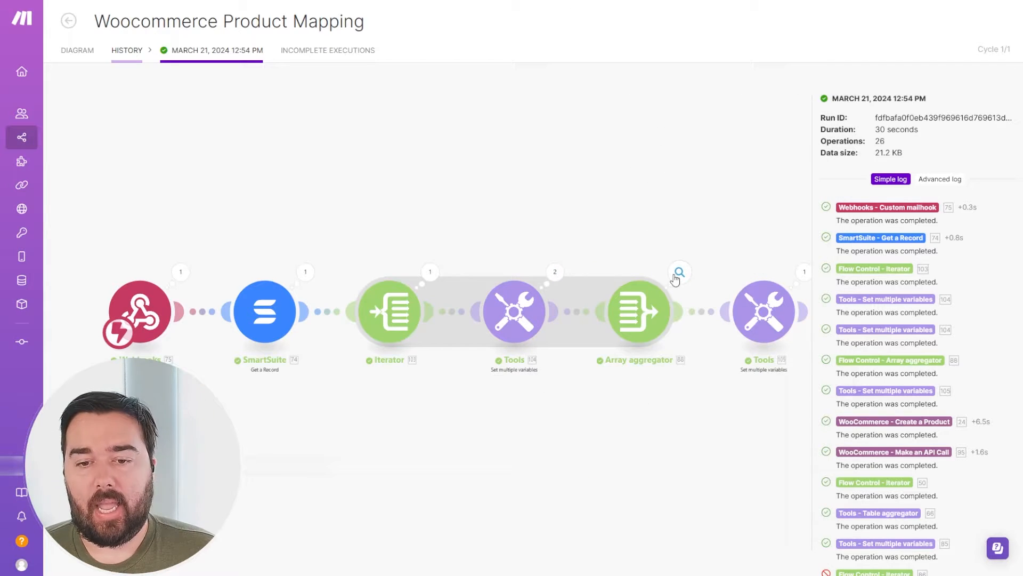
pyautogui.click(679, 272)
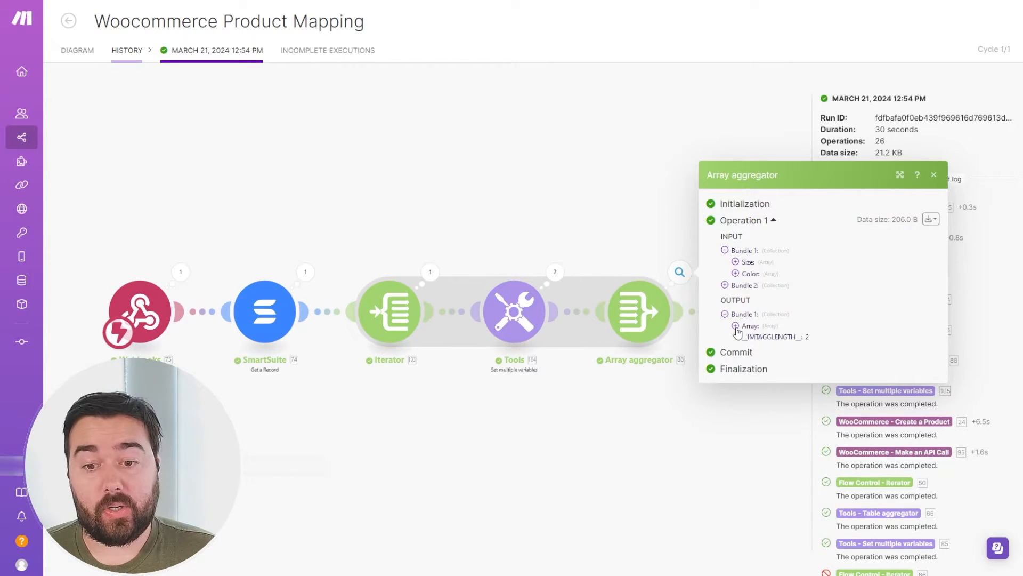
pyautogui.moveTo(622, 275)
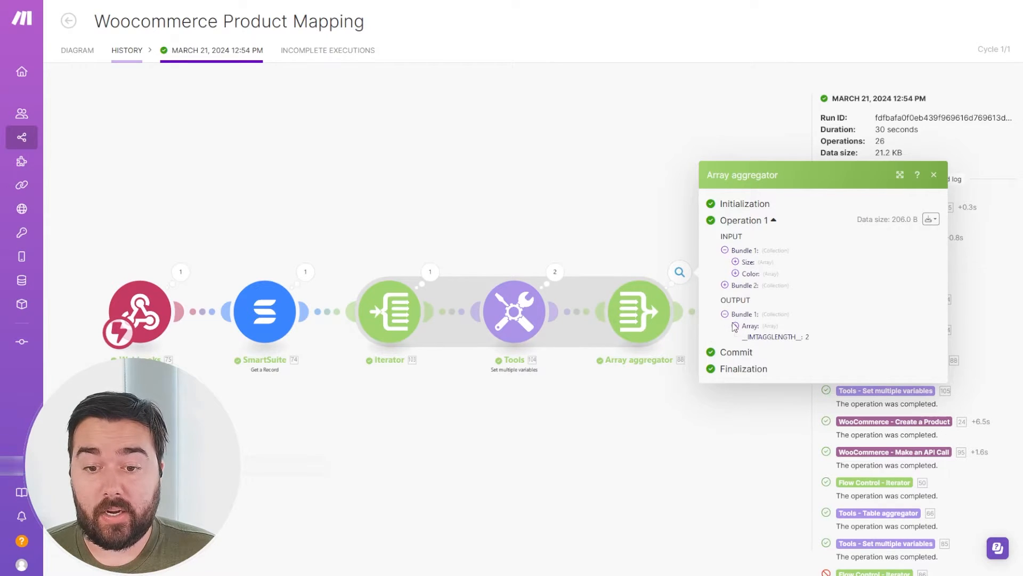
# - Expand the aggregated array listing item 1 (M, L, XL) and item 2 (Grey, Orange, Blue, Purple)
pyautogui.click(734, 326)
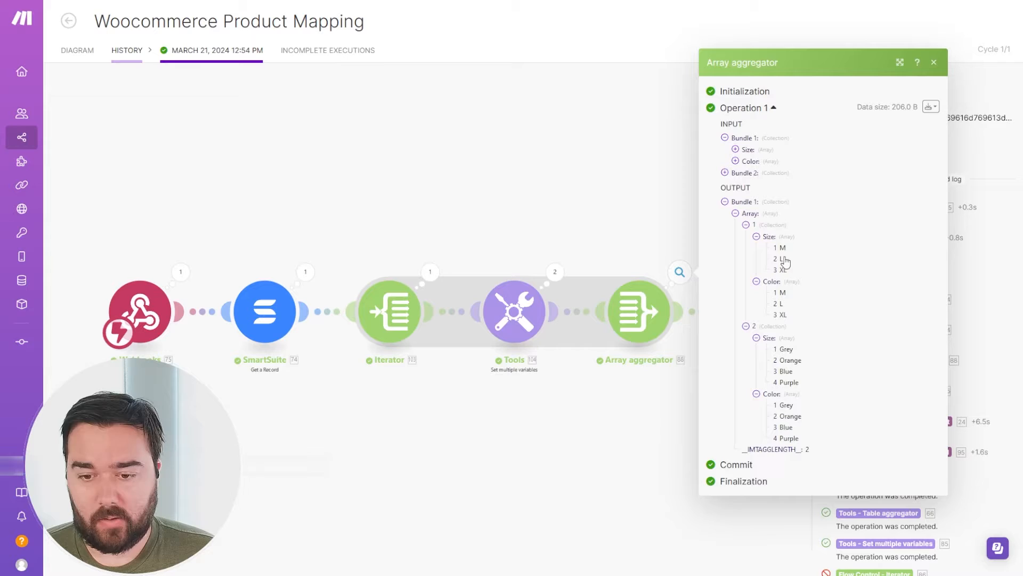
pyautogui.moveTo(718, 341)
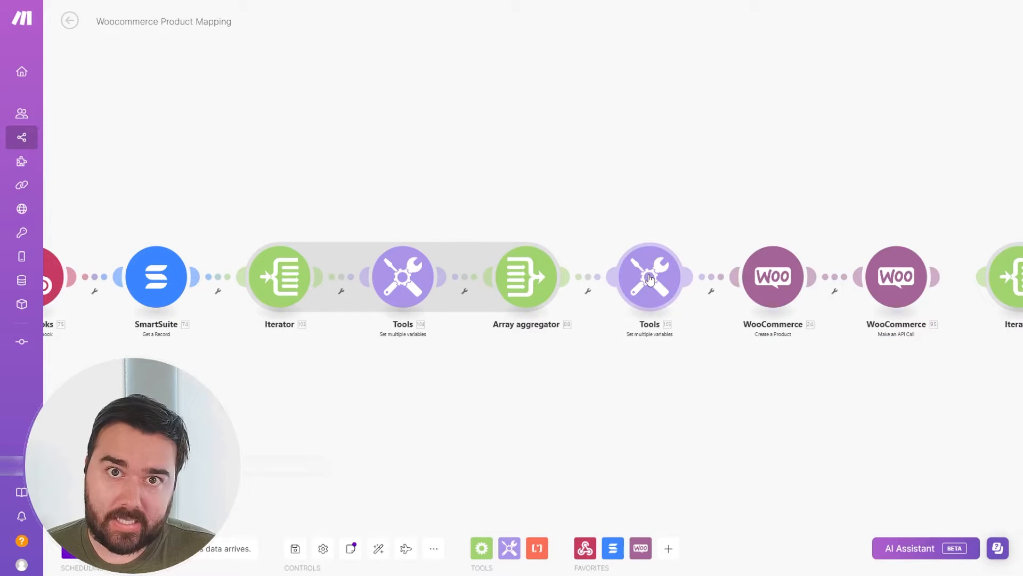
pyautogui.click(649, 275)
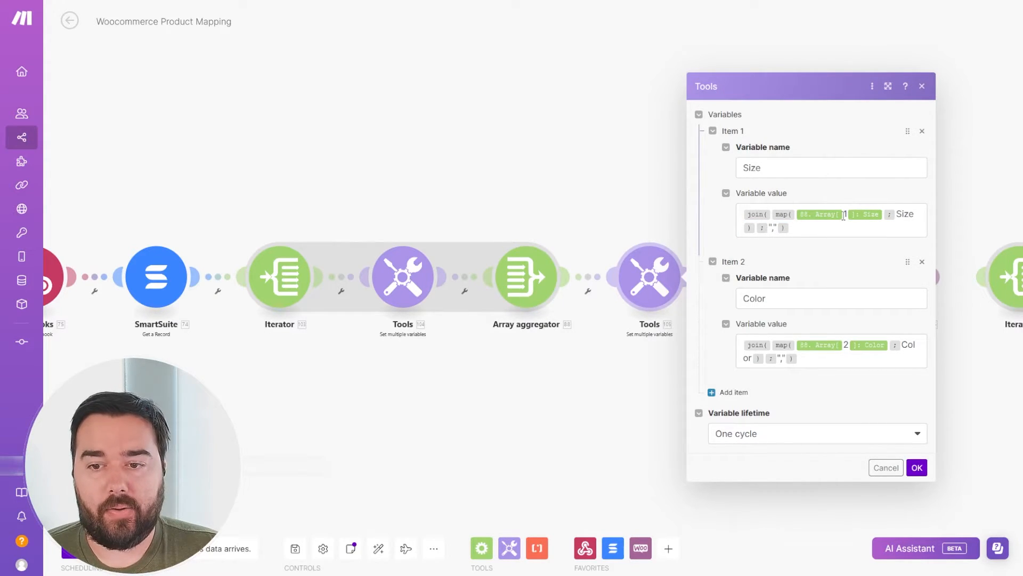
pyautogui.moveTo(864, 215)
pyautogui.write(' 1')
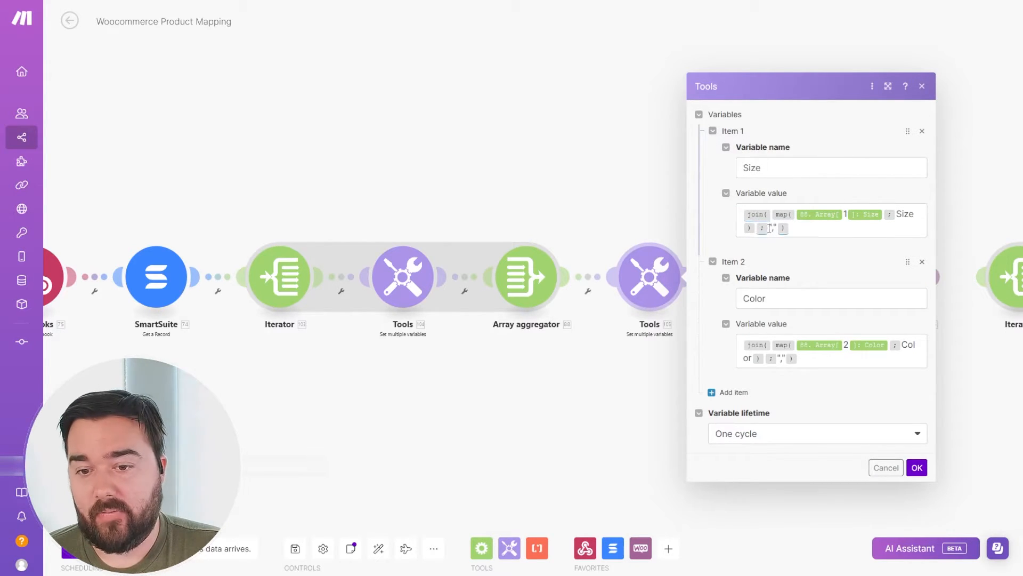
pyautogui.click(774, 228)
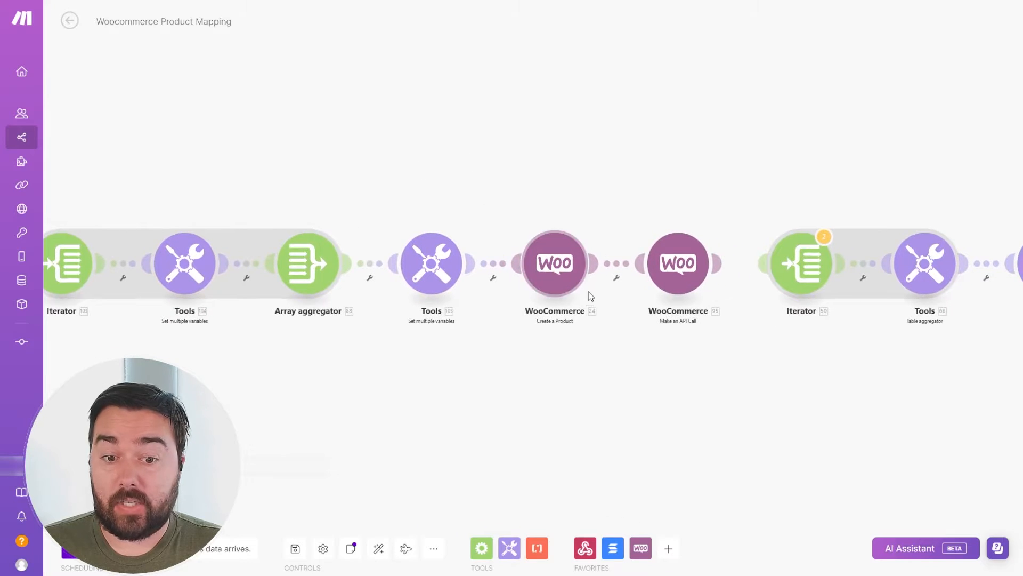
# - Review the Create a Product settings and its Variable product type options
pyautogui.click(555, 263)
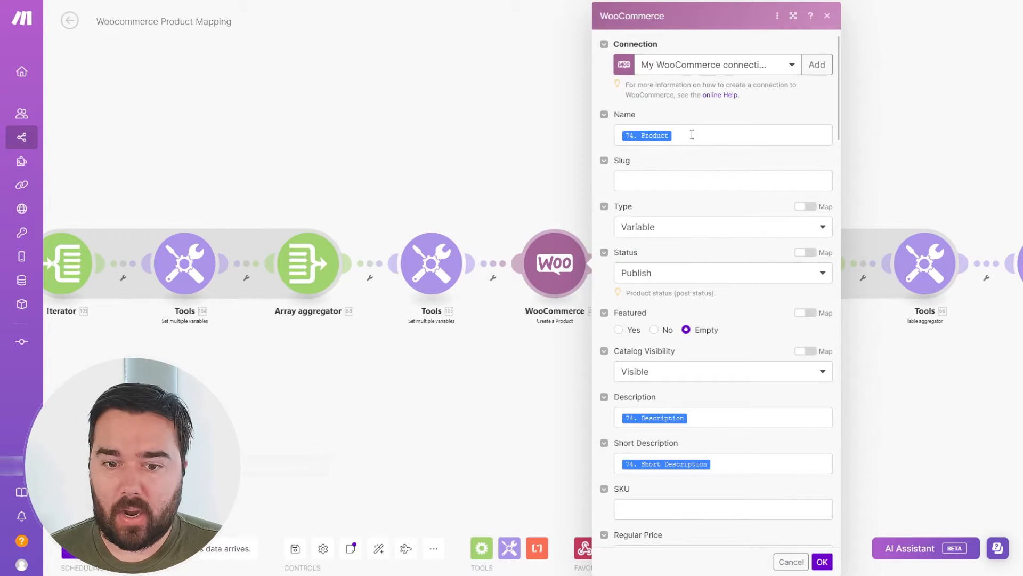
pyautogui.scroll(-3)
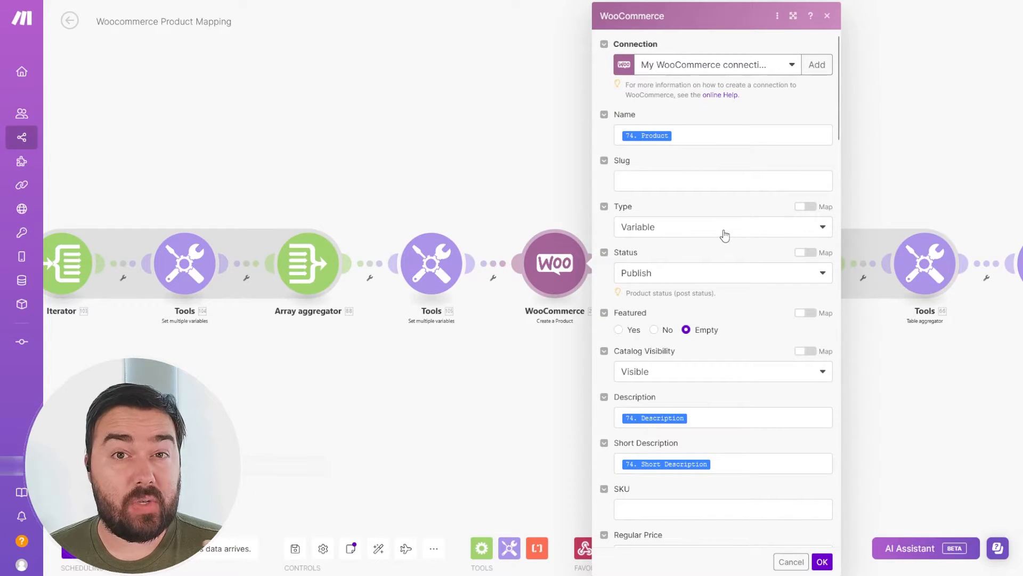
pyautogui.moveTo(710, 230)
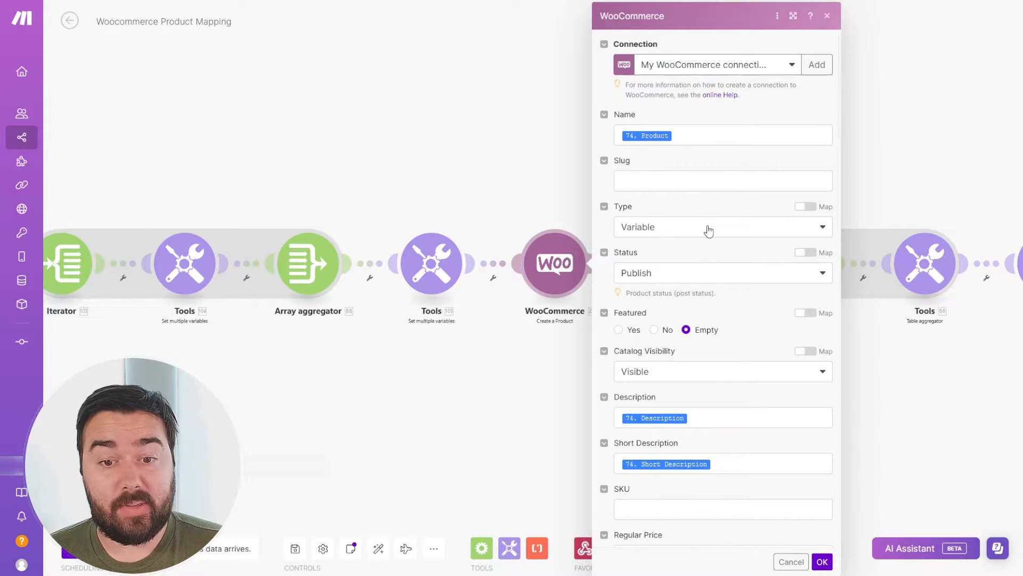
pyautogui.click(717, 226)
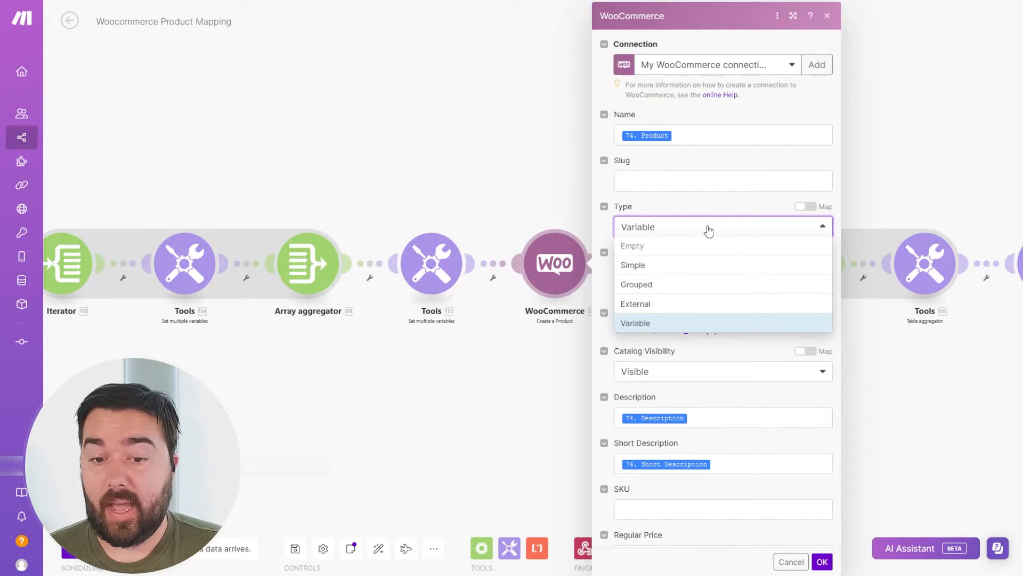
pyautogui.moveTo(718, 330)
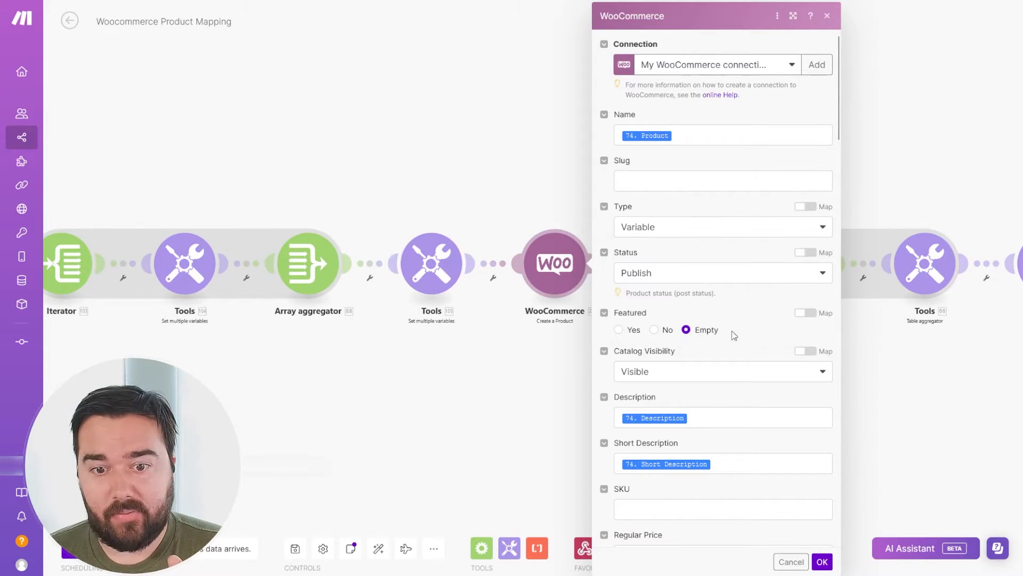
pyautogui.moveTo(781, 255)
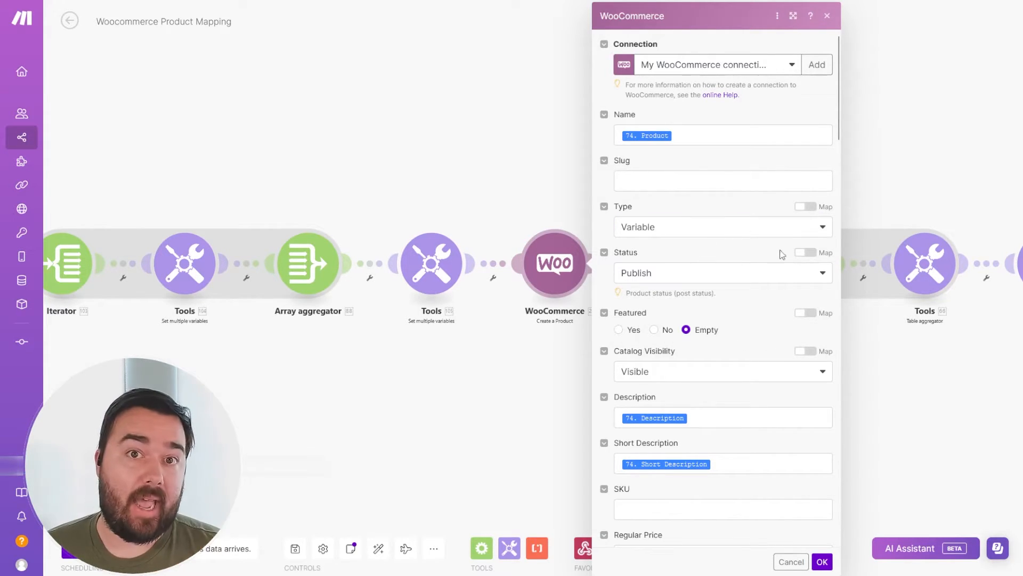
# - Scroll through Status, Regular Price 29.99 and the remaining product fields
pyautogui.scroll(-3)
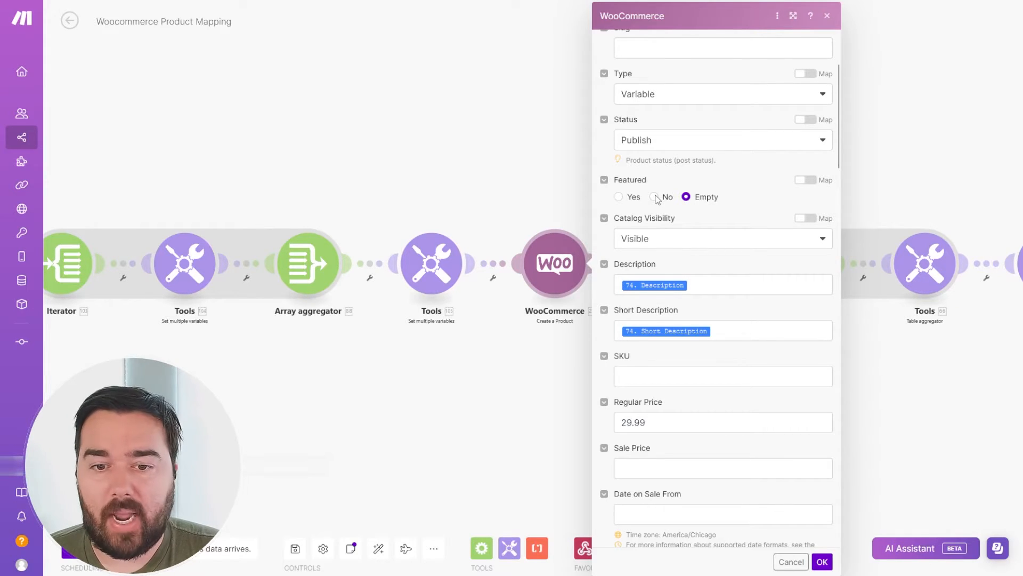
pyautogui.scroll(-3)
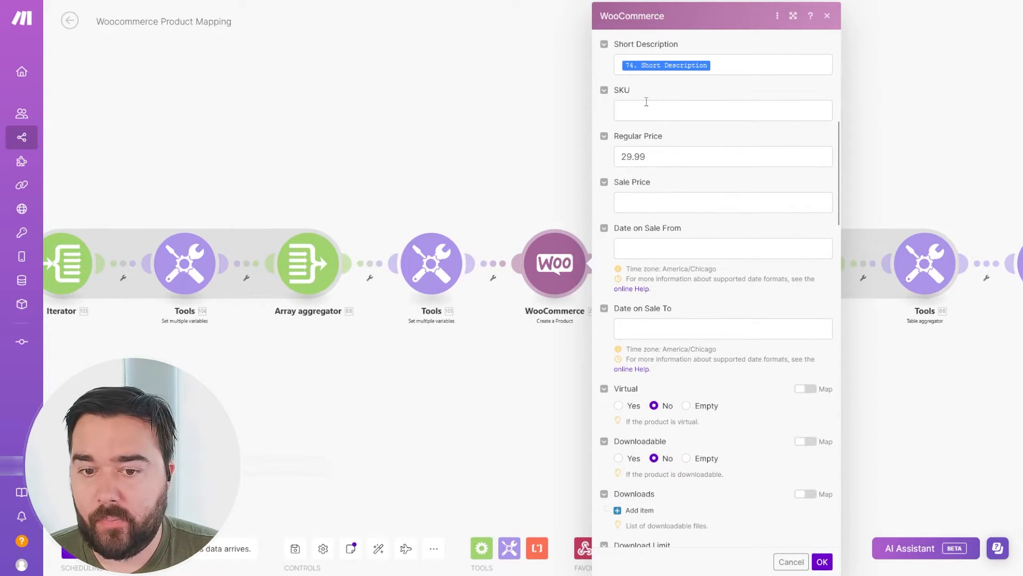
pyautogui.scroll(-3)
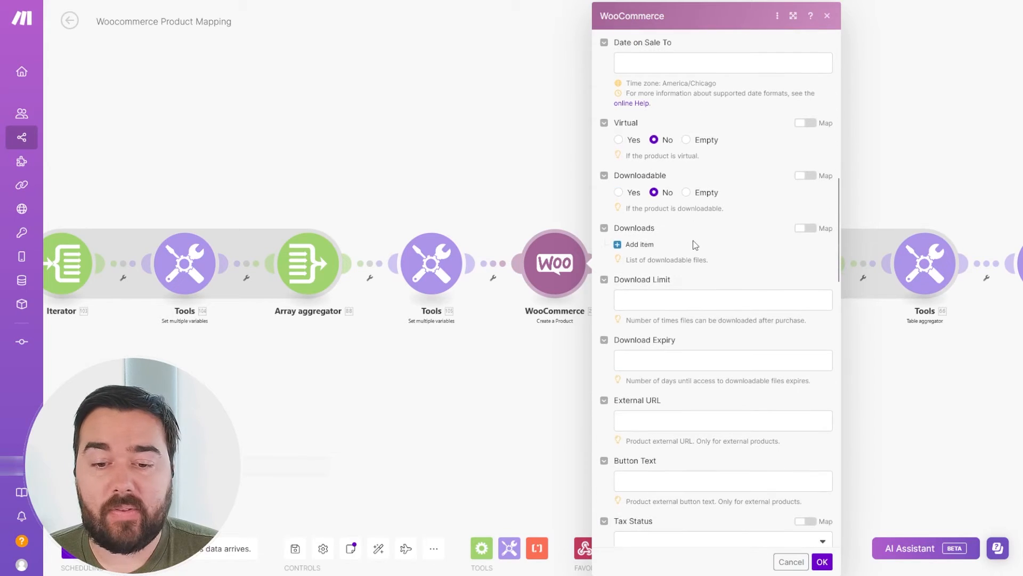
pyautogui.scroll(-3)
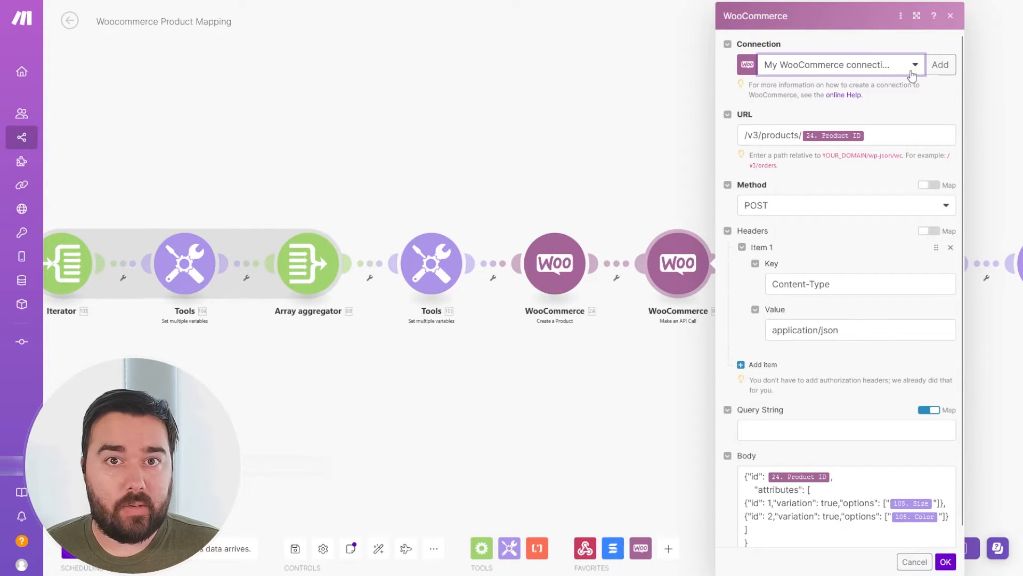
pyautogui.moveTo(592, 93)
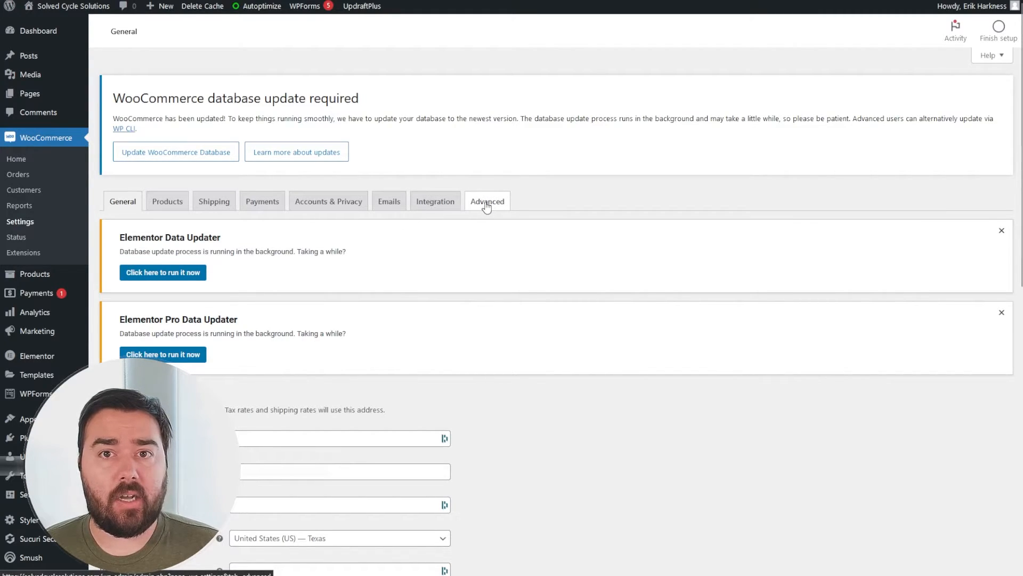
# - Show the Advanced WooCommerce settings with cart, checkout and my account page setup
pyautogui.click(487, 200)
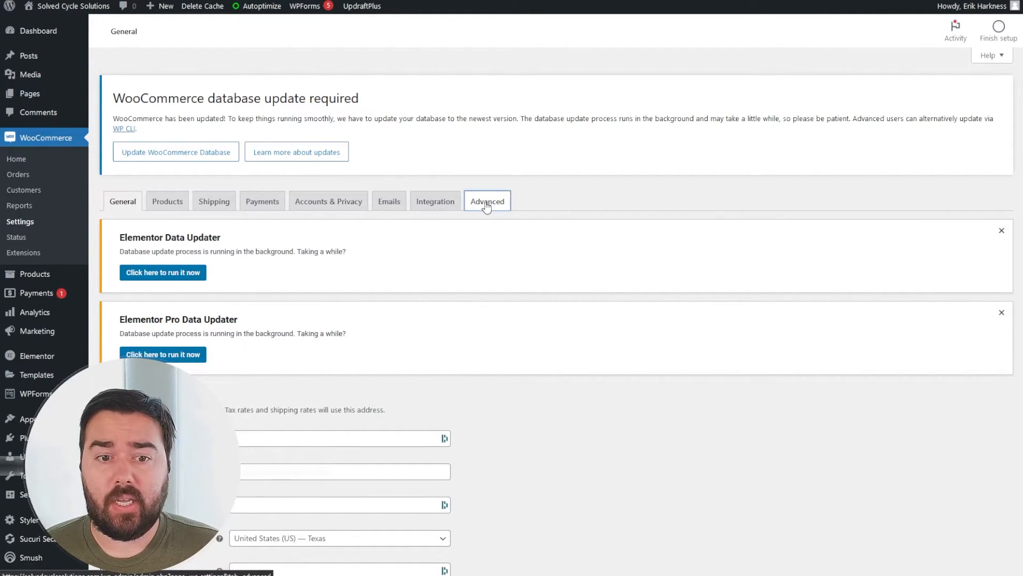
pyautogui.click(487, 201)
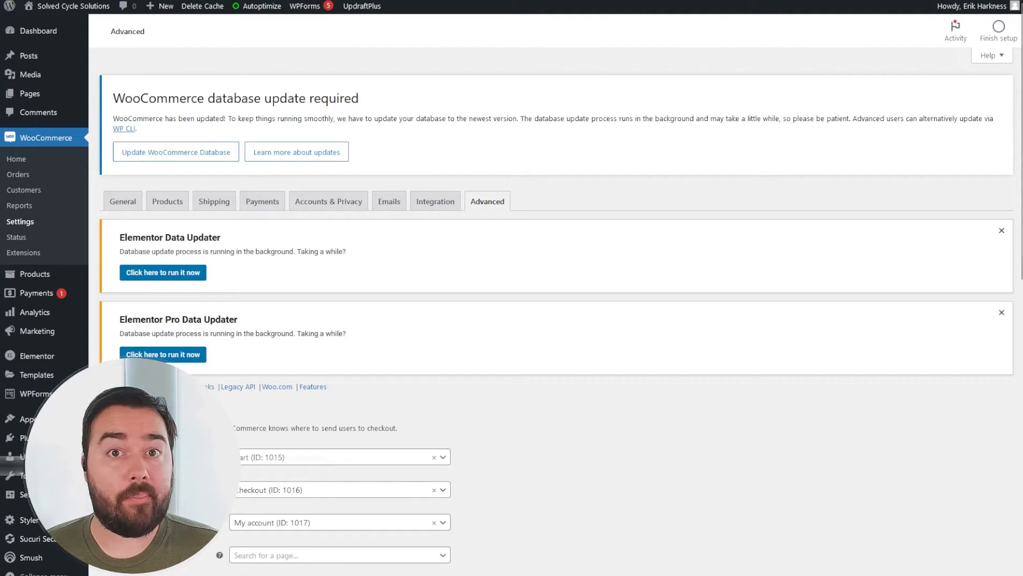
pyautogui.moveTo(223, 291)
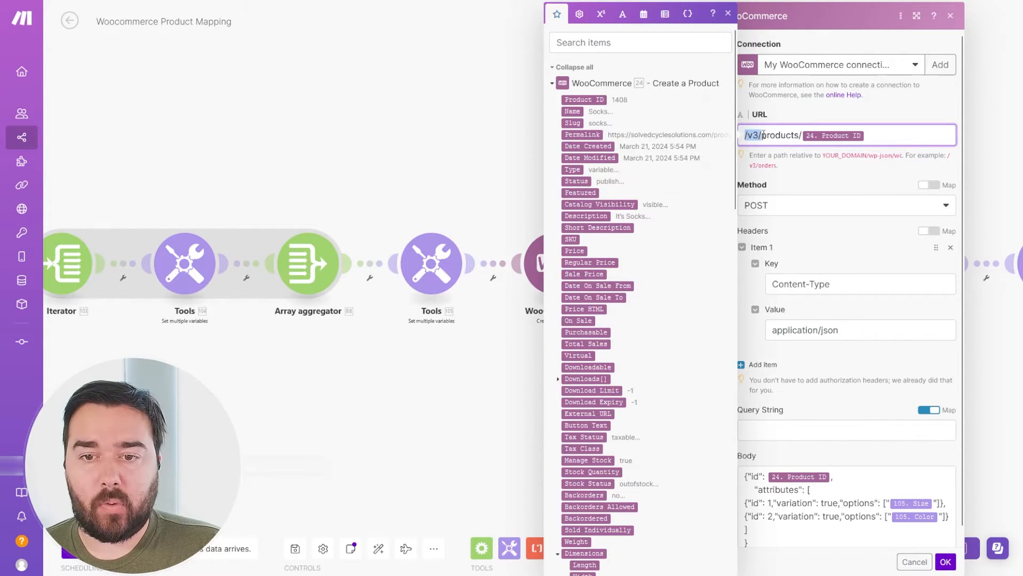
pyautogui.doubleClick(778, 135)
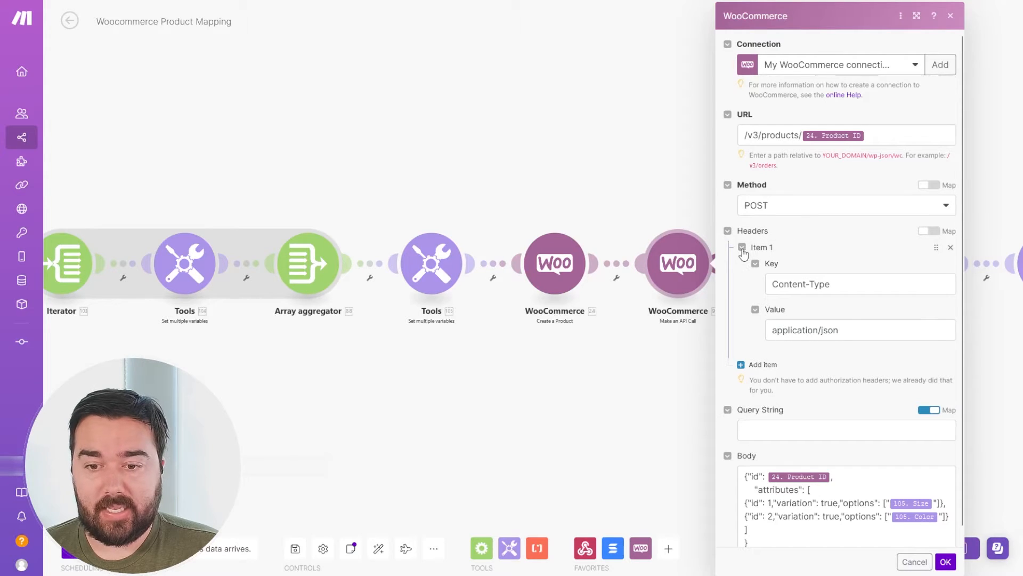
pyautogui.scroll(-3)
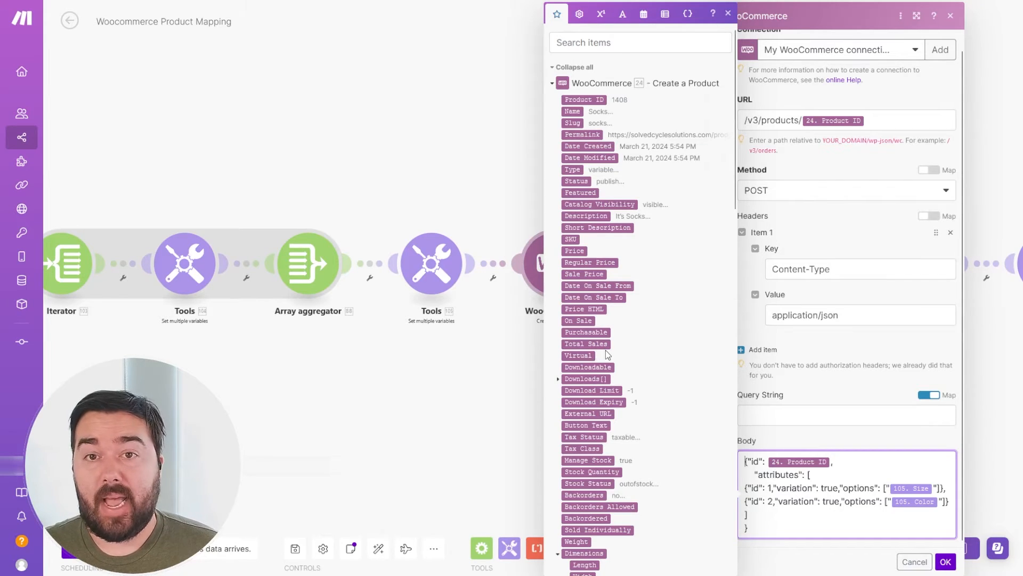
pyautogui.moveTo(653, 372)
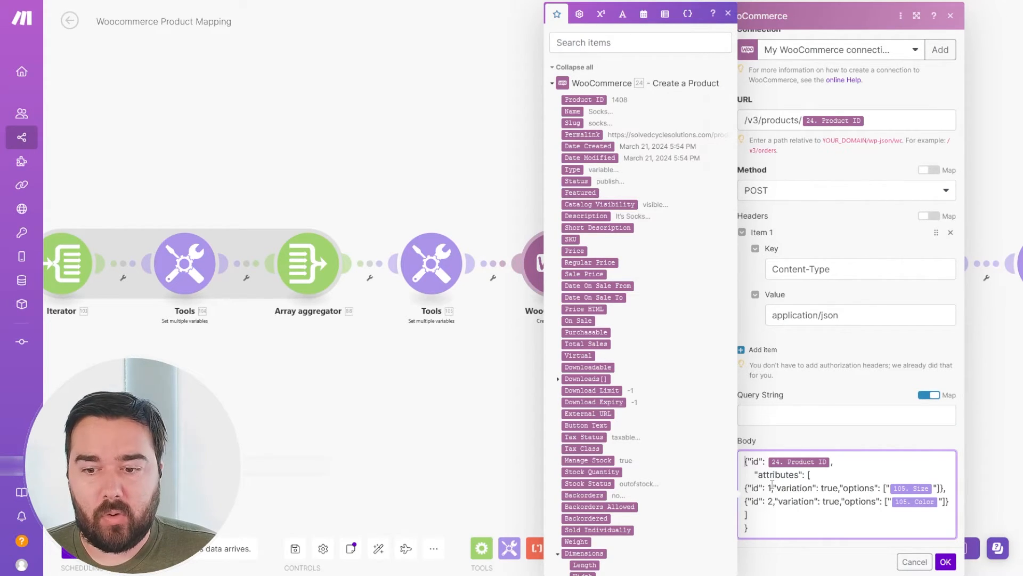
pyautogui.click(727, 13)
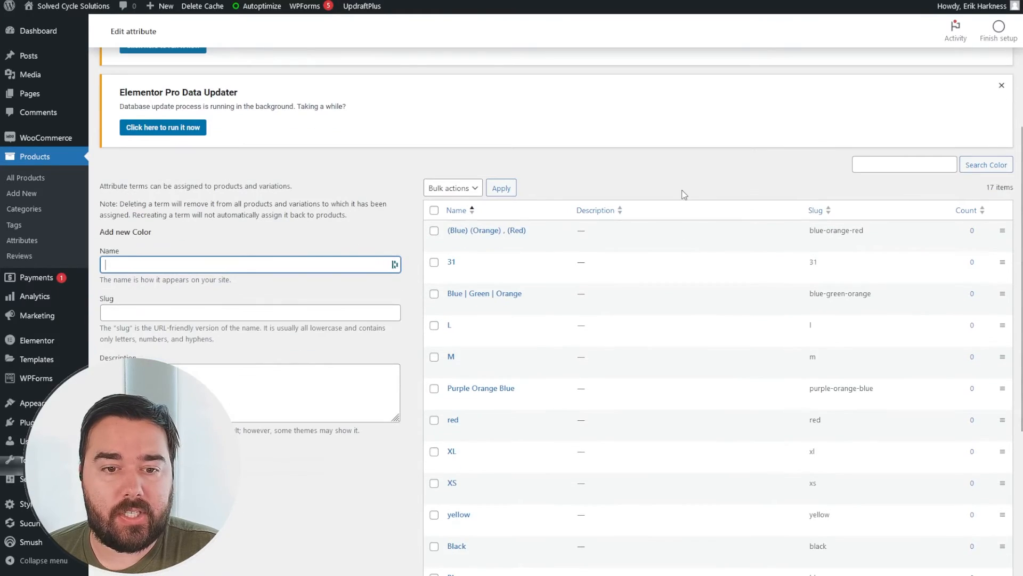
pyautogui.moveTo(486, 235)
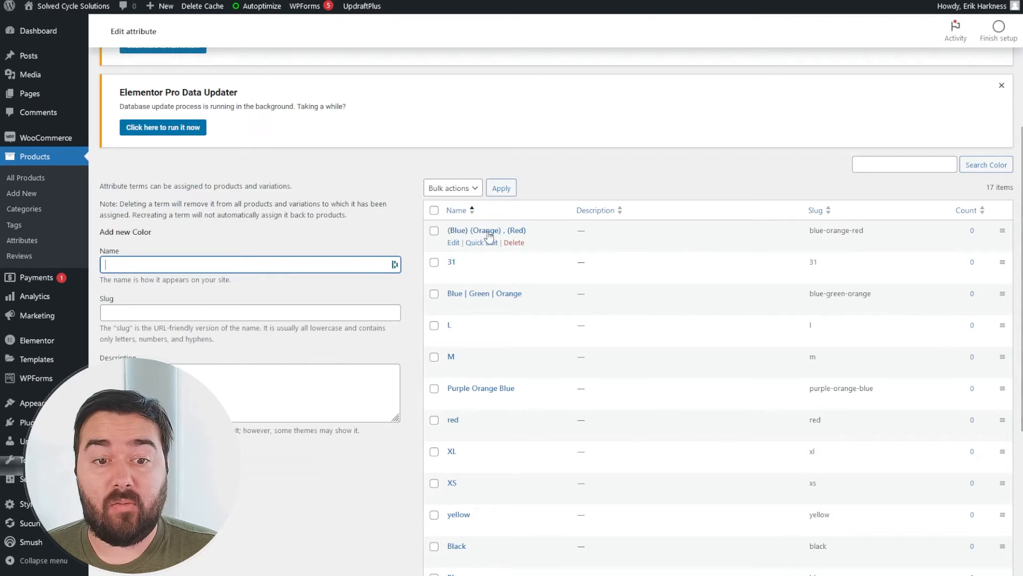
pyautogui.moveTo(484, 293)
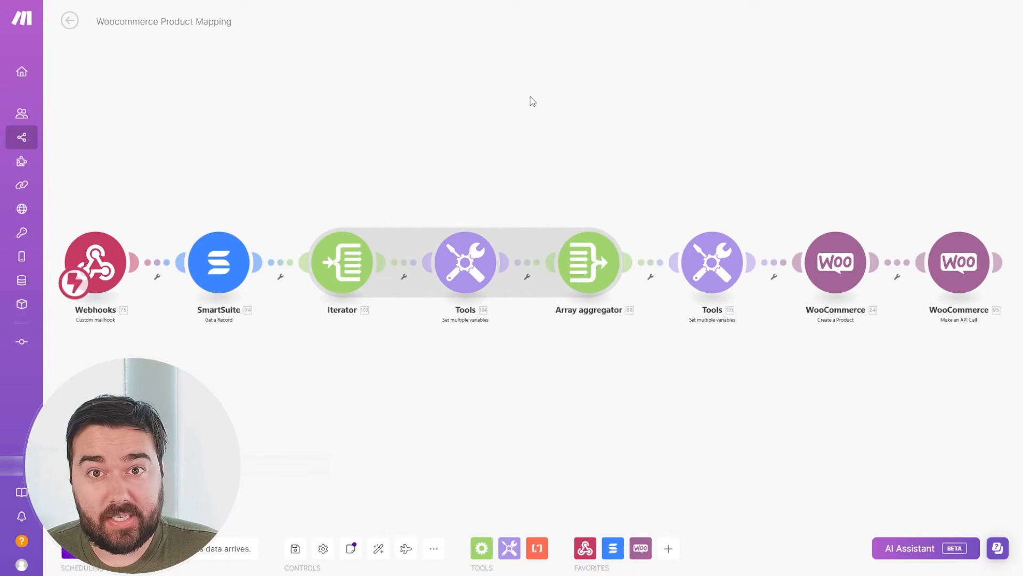
pyautogui.moveTo(494, 129)
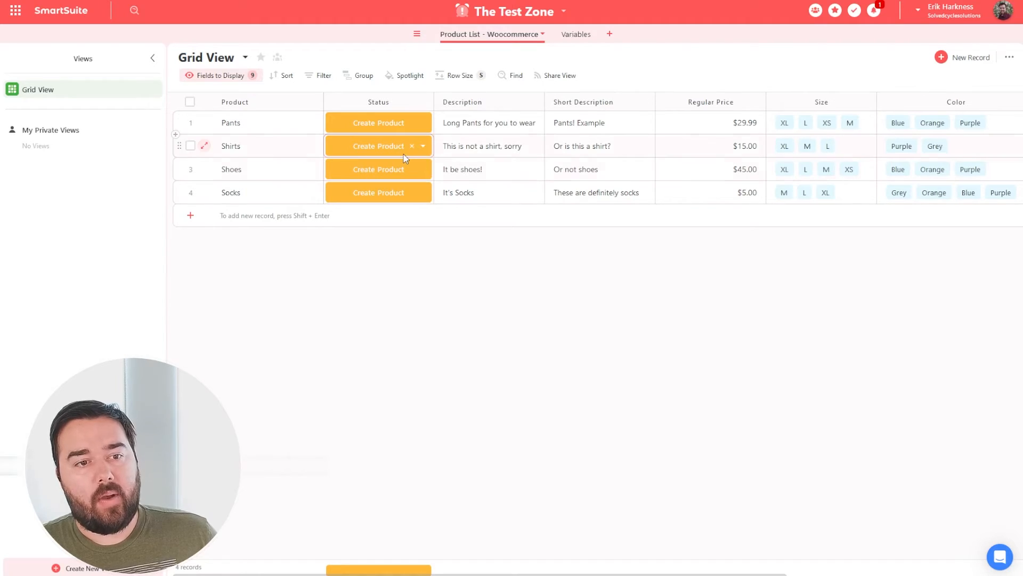
# - Fire the Create Product button in the Status column of the Pants row
pyautogui.click(378, 122)
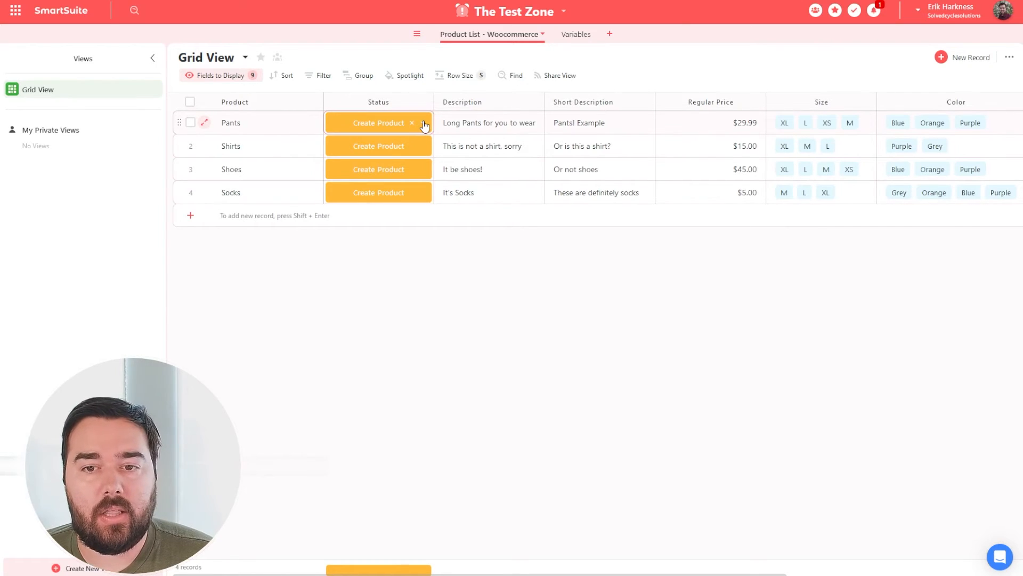
pyautogui.click(411, 122)
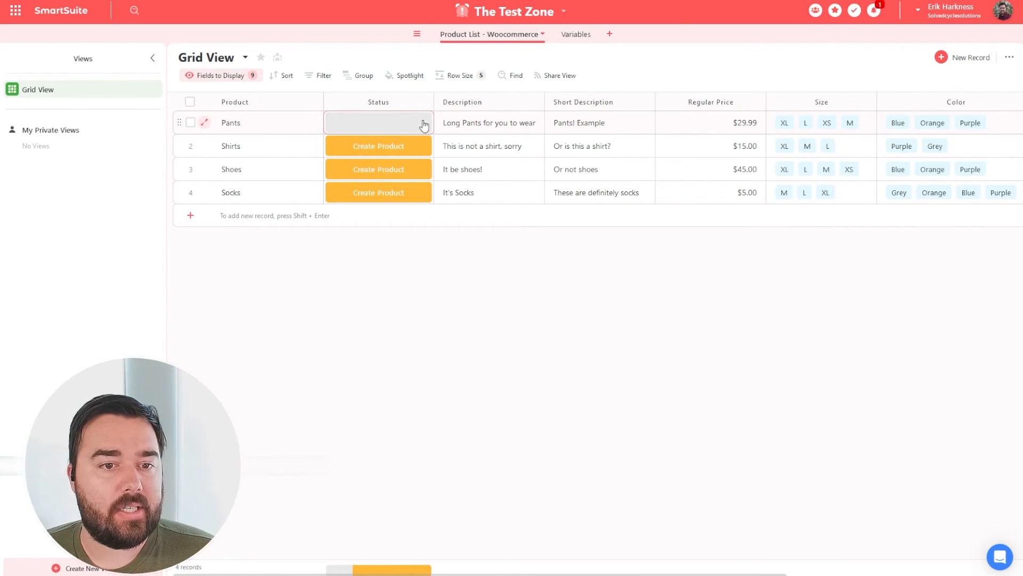
pyautogui.click(378, 122)
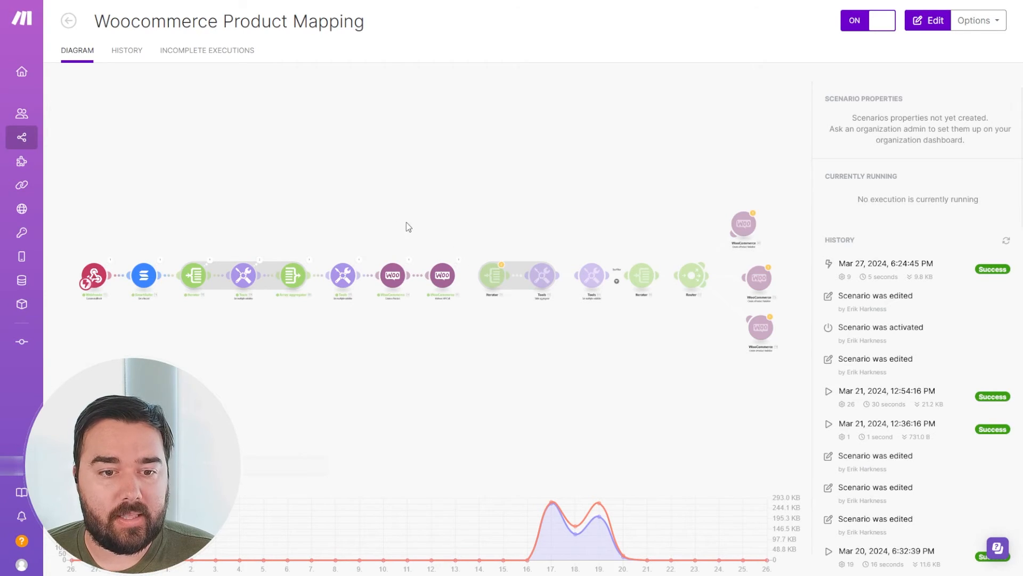
# - Check the scenario's latest successful run, then switch to the WooCommerce product list
pyautogui.click(930, 20)
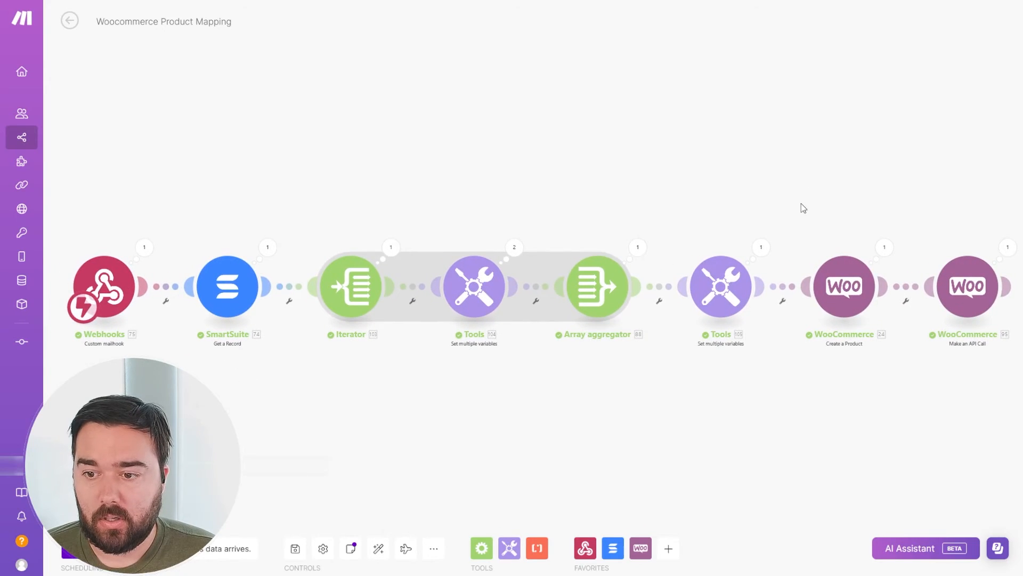
pyautogui.click(127, 50)
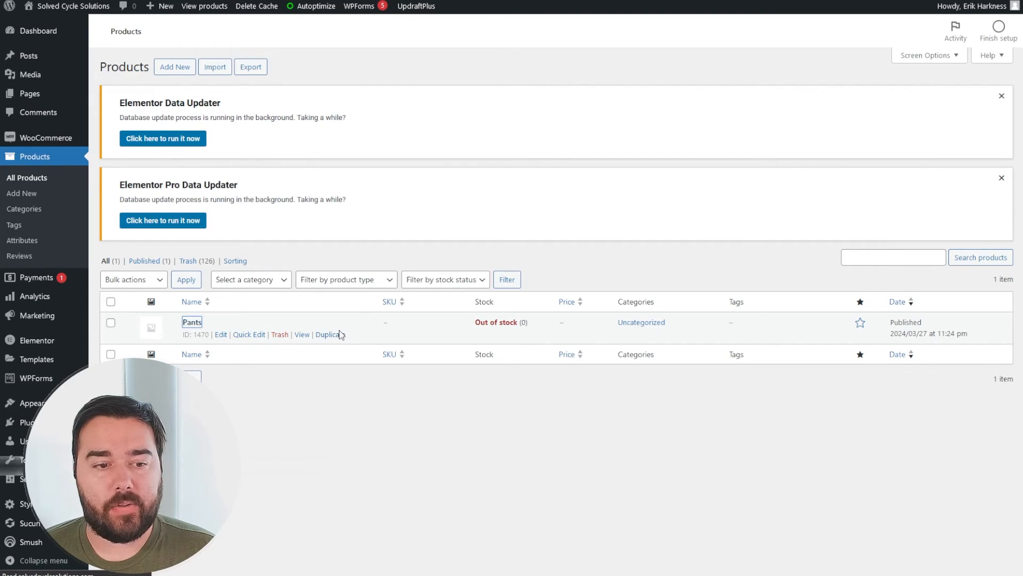
# - Go into the Pants product's edit page from All Products
pyautogui.click(220, 334)
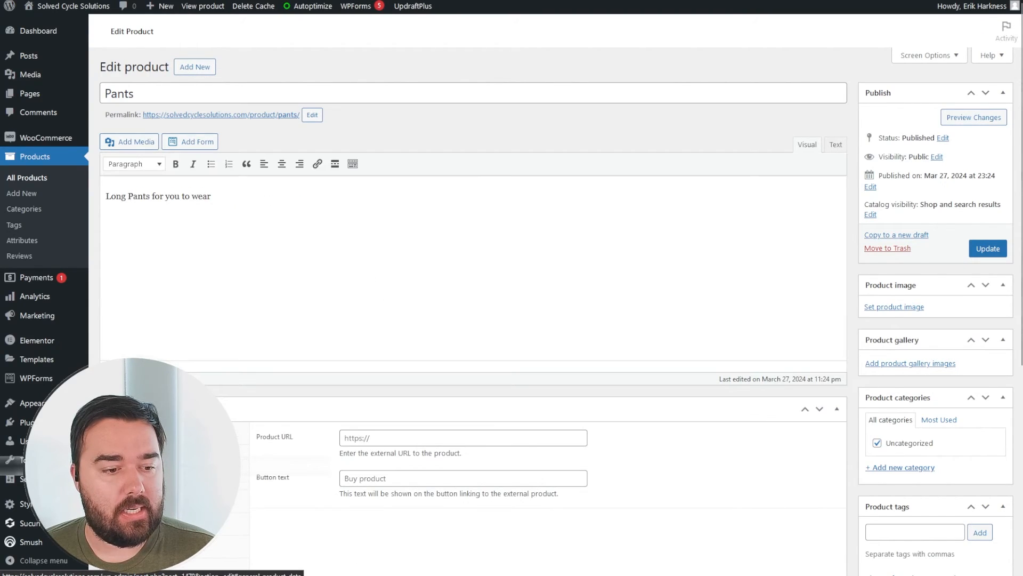
# - Scroll to Product data to see the Size and Color attributes used for variations
pyautogui.scroll(-3)
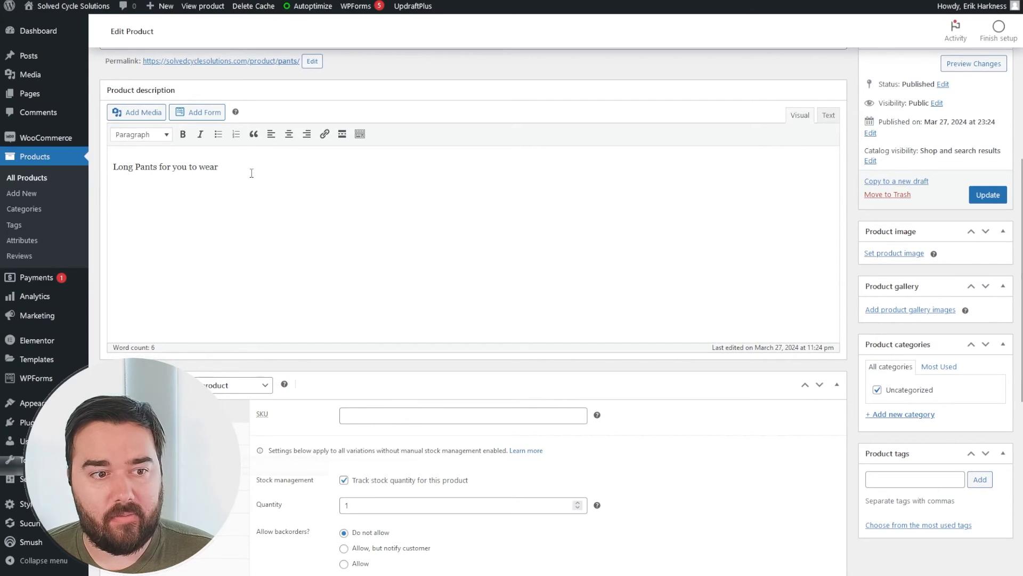
pyautogui.scroll(-3)
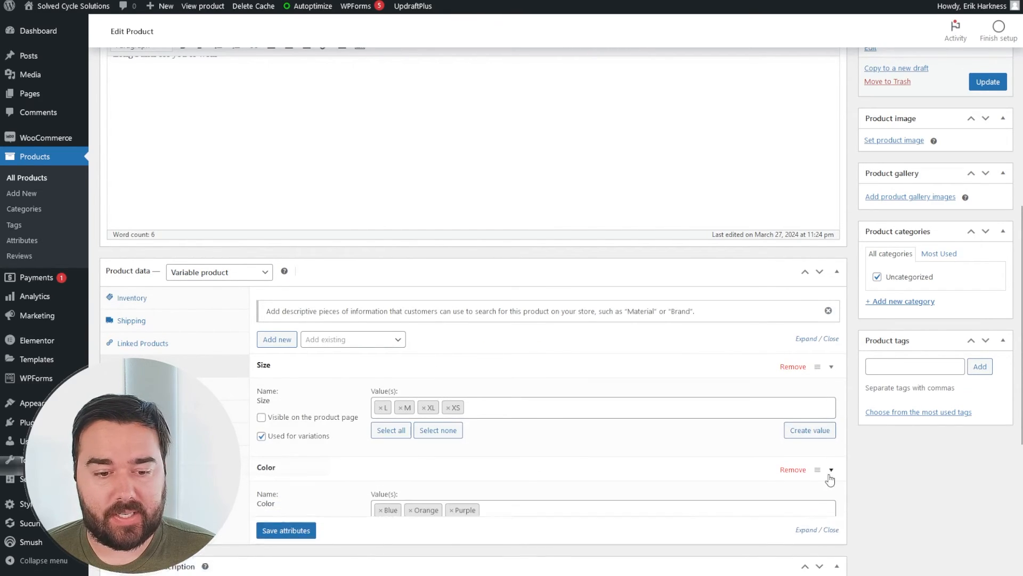
pyautogui.scroll(-3)
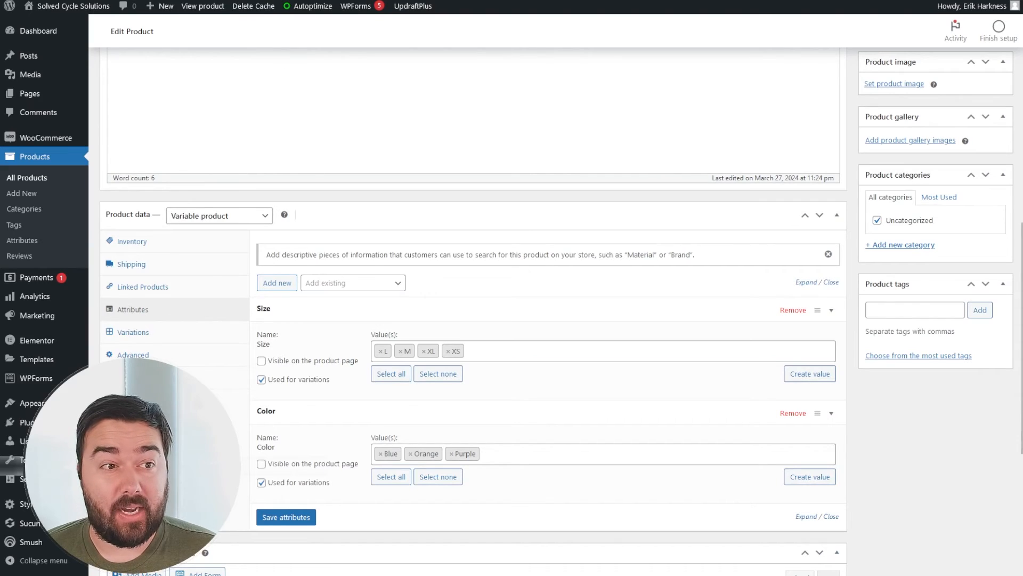